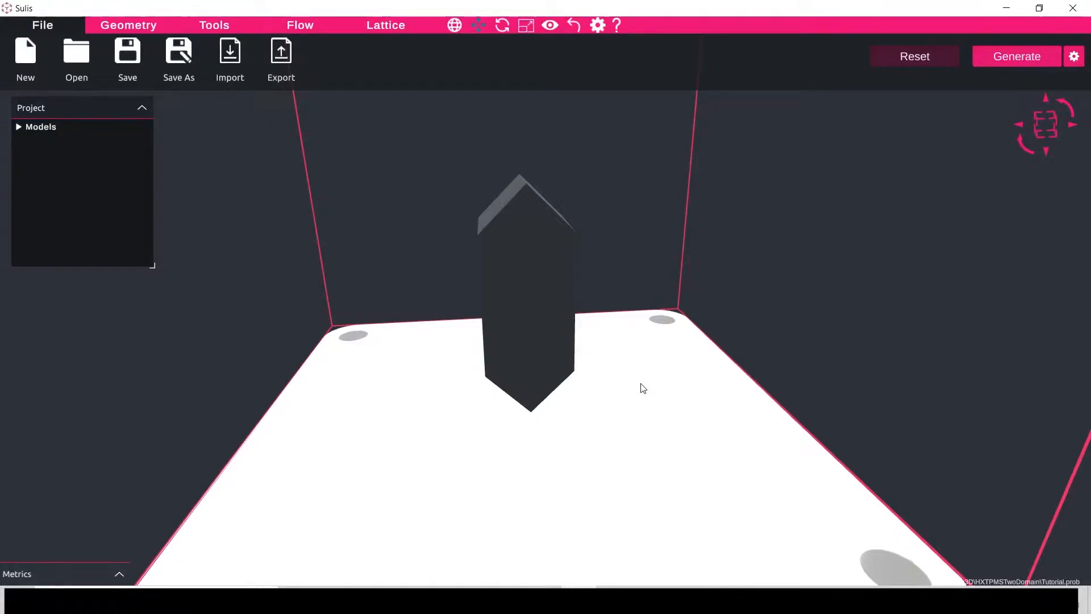
{"action": "mouse_move", "coordinate": [689, 355]}
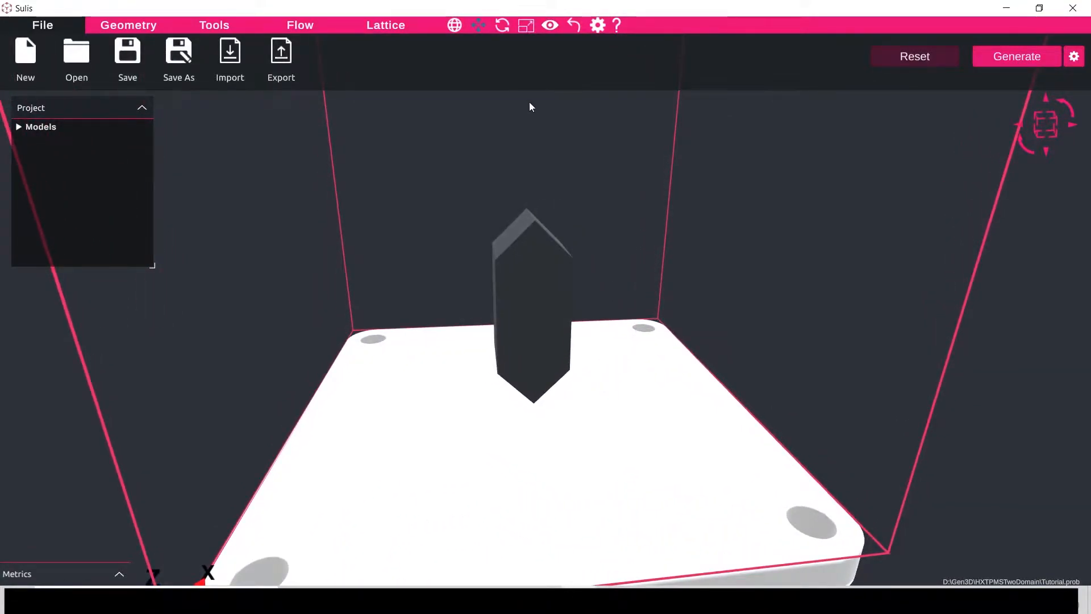
{"action": "mouse_move", "coordinate": [518, 262]}
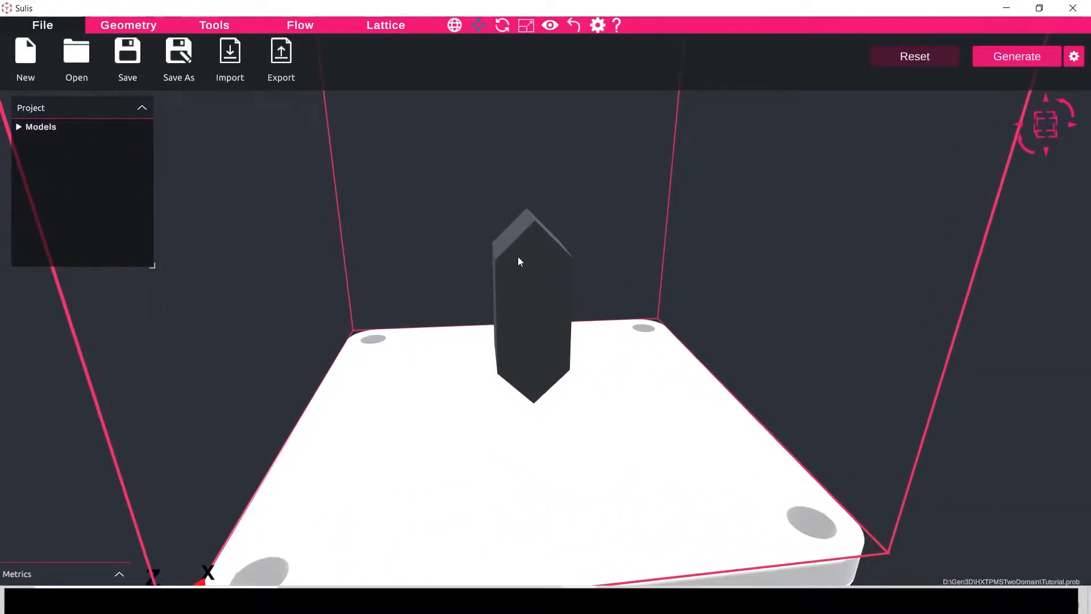
{"action": "mouse_move", "coordinate": [600, 429]}
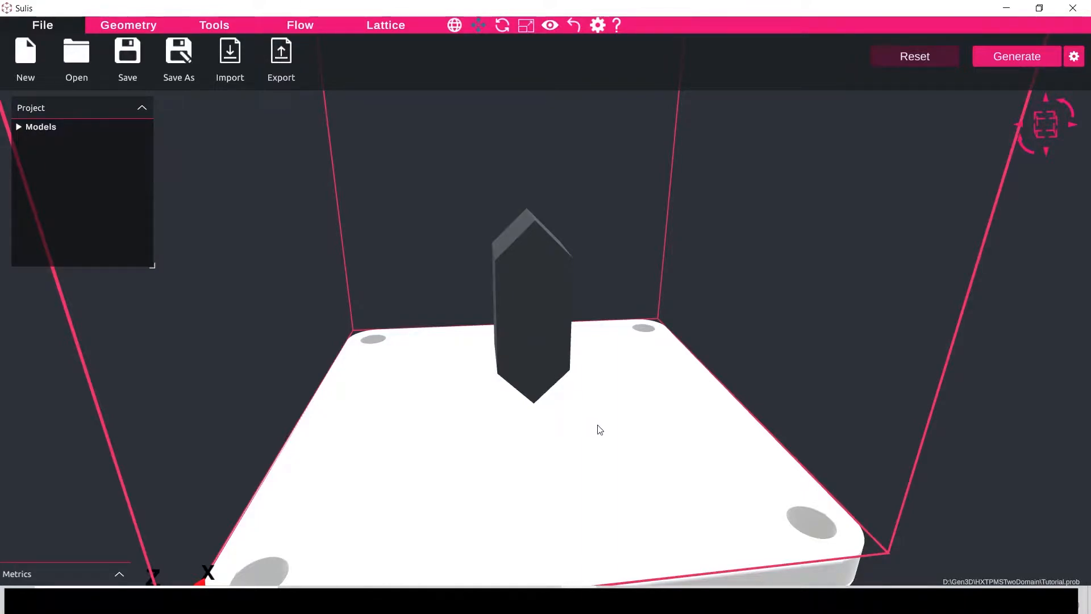
{"action": "mouse_move", "coordinate": [564, 232]}
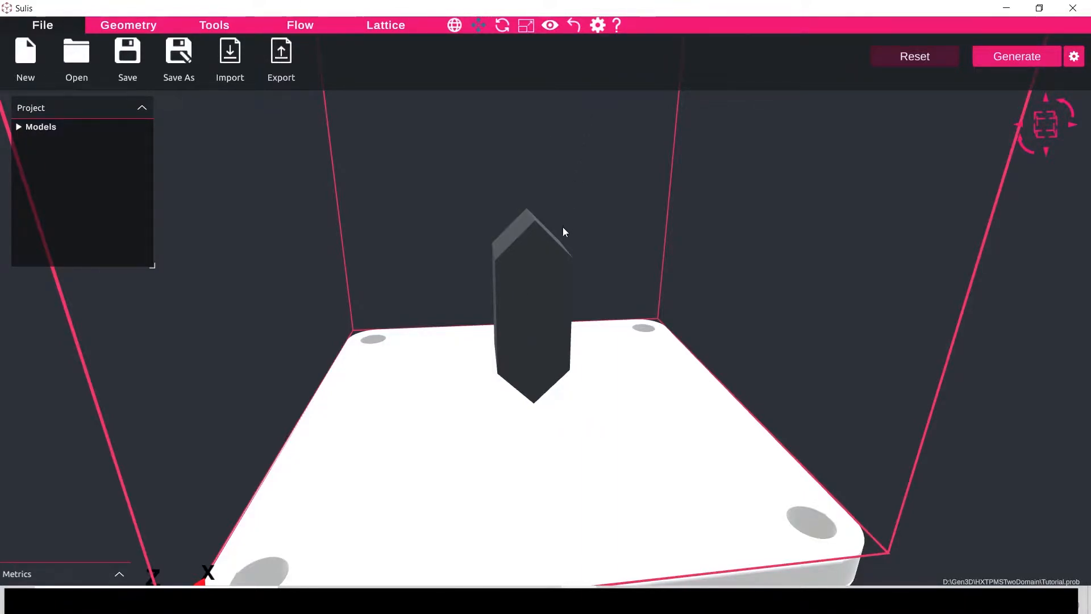
{"action": "mouse_move", "coordinate": [508, 379]}
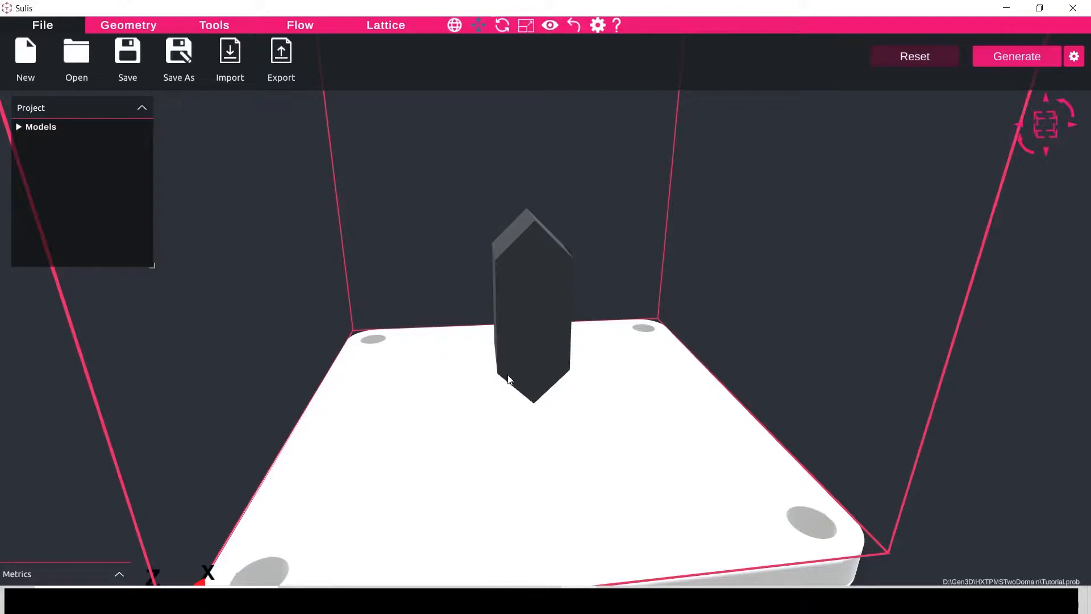
{"action": "mouse_move", "coordinate": [489, 410]}
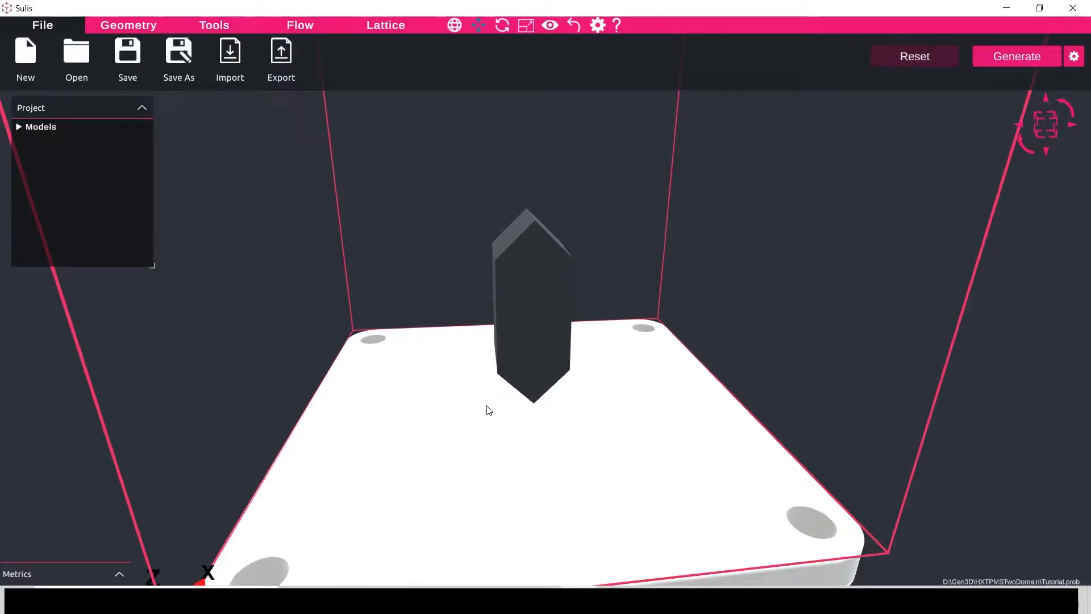
{"action": "mouse_move", "coordinate": [525, 311]}
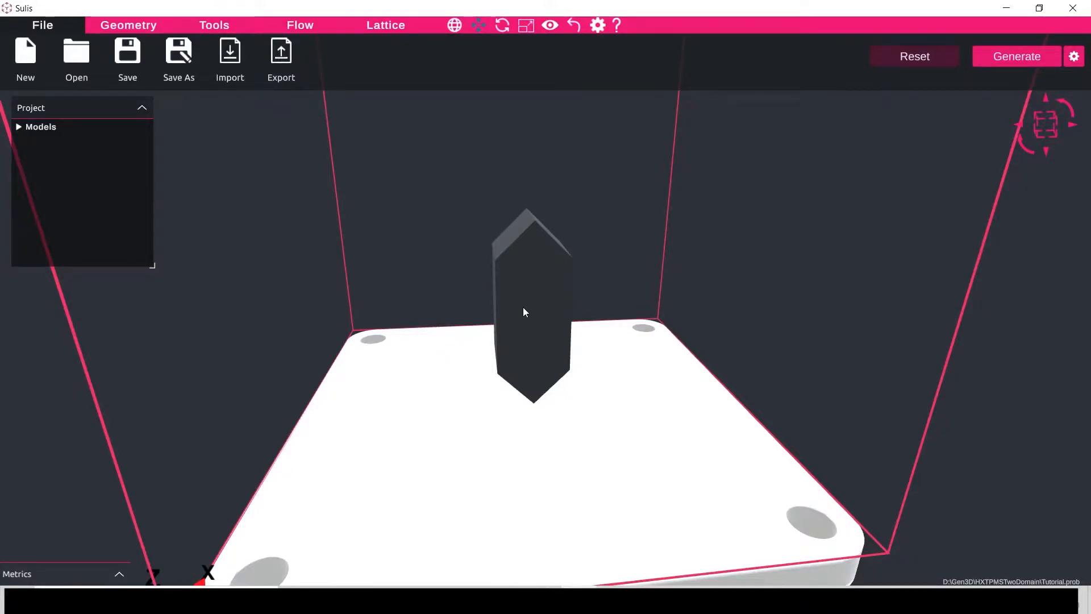
Step: Add a double-skinned gyroid surface lattice to the selected prism model
{"action": "left_click", "coordinate": [532, 309]}
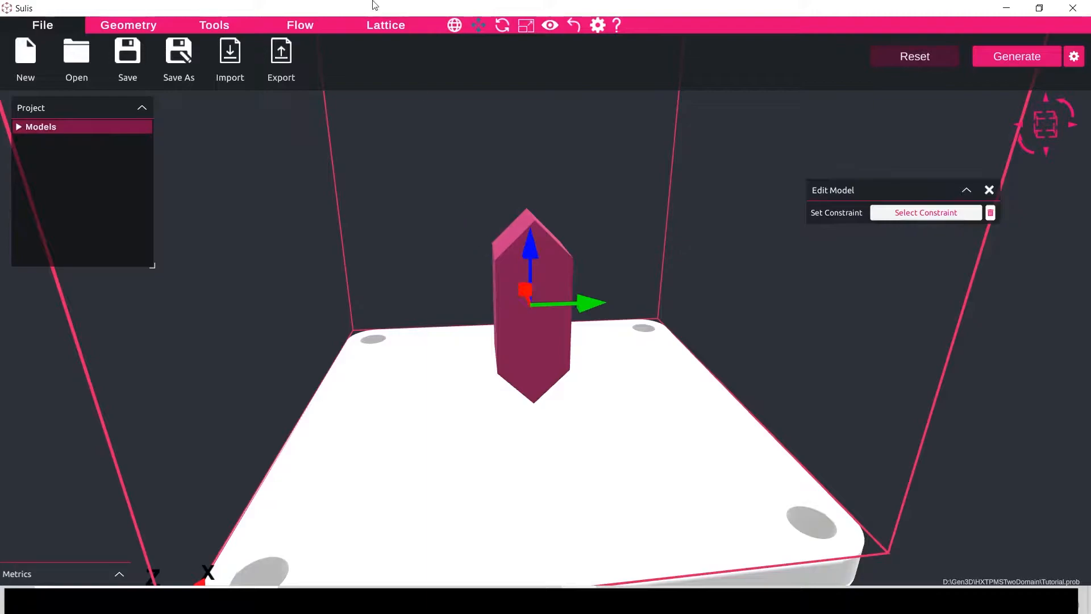
{"action": "left_click", "coordinate": [385, 25]}
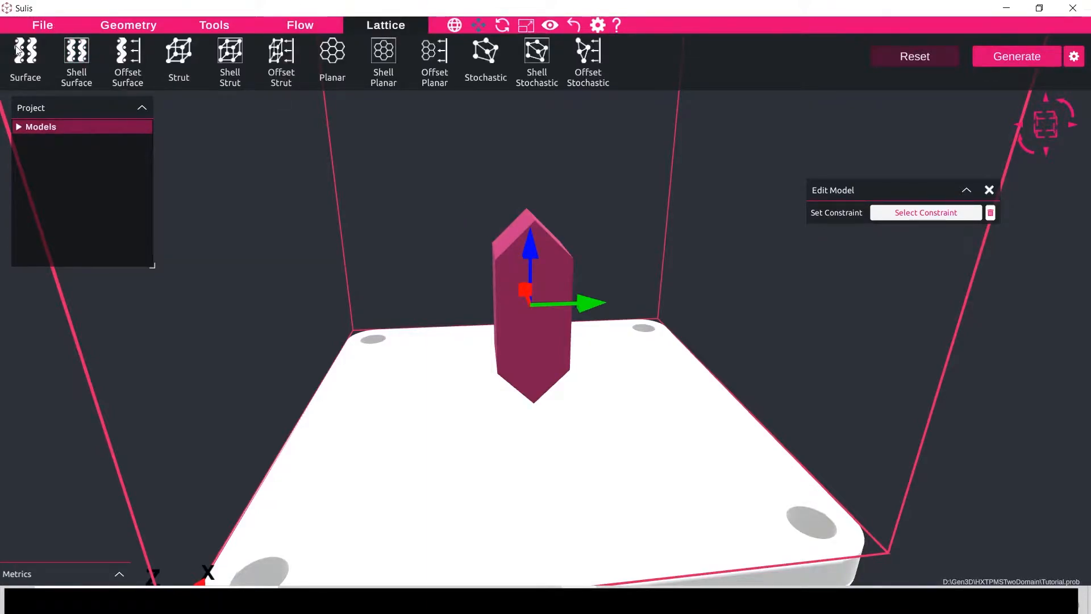
{"action": "left_click", "coordinate": [25, 55]}
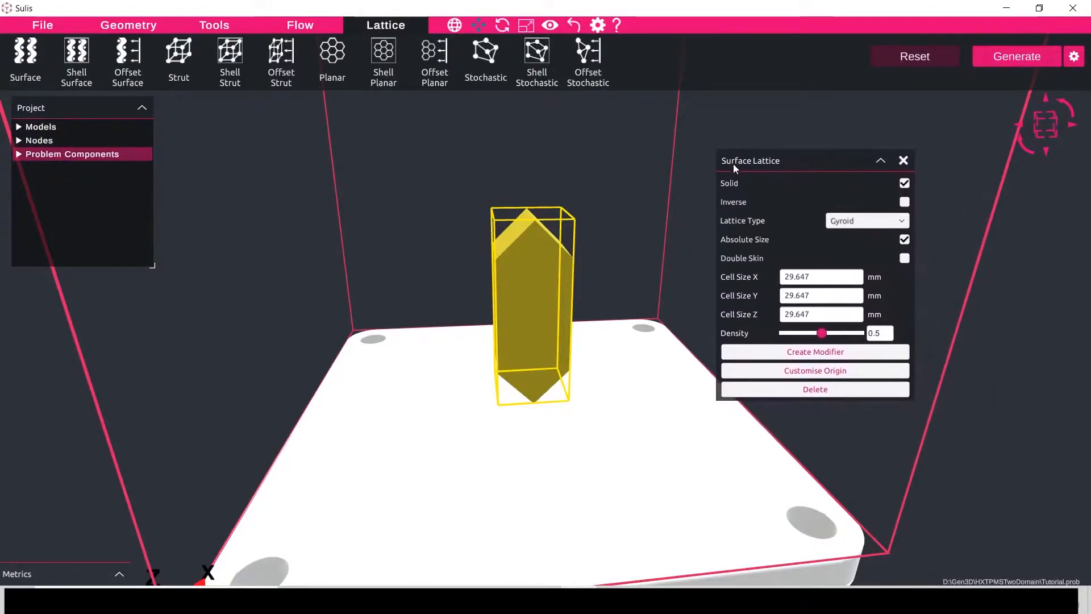
{"action": "mouse_move", "coordinate": [723, 228]}
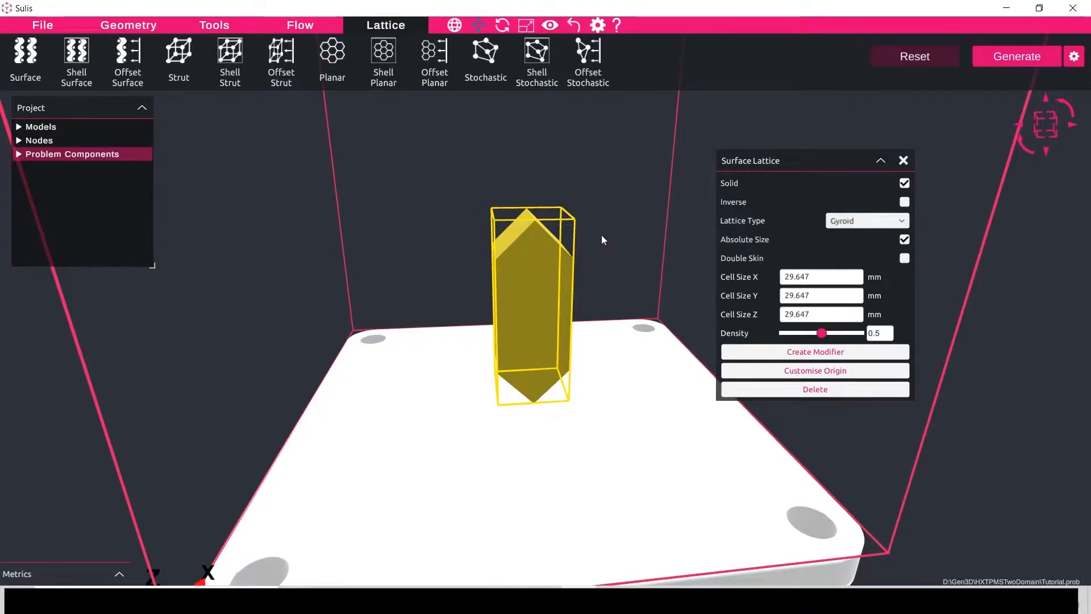
{"action": "mouse_move", "coordinate": [534, 239]}
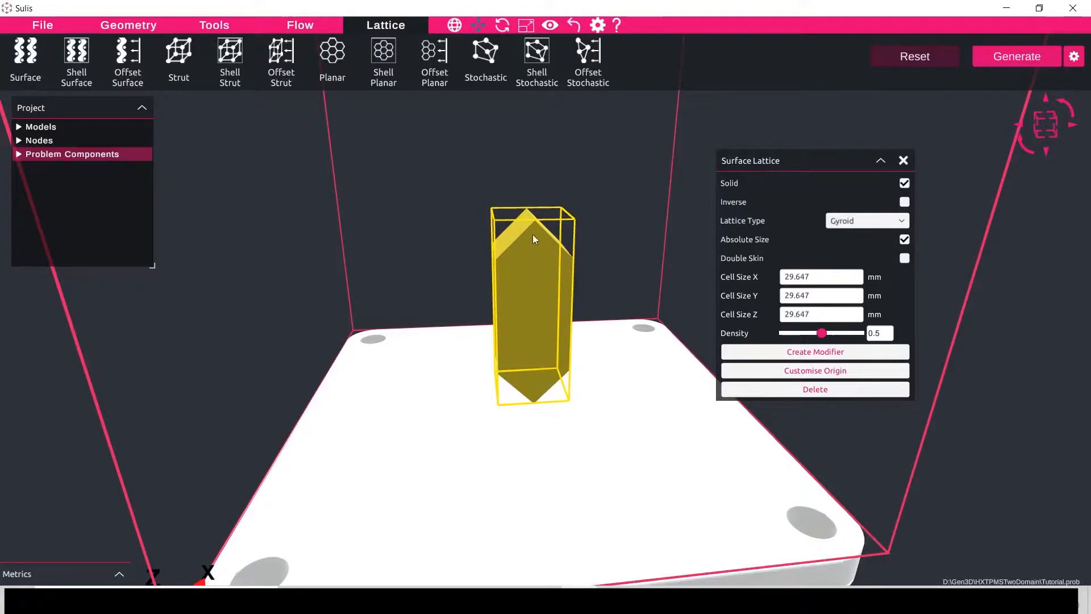
{"action": "mouse_move", "coordinate": [900, 266]}
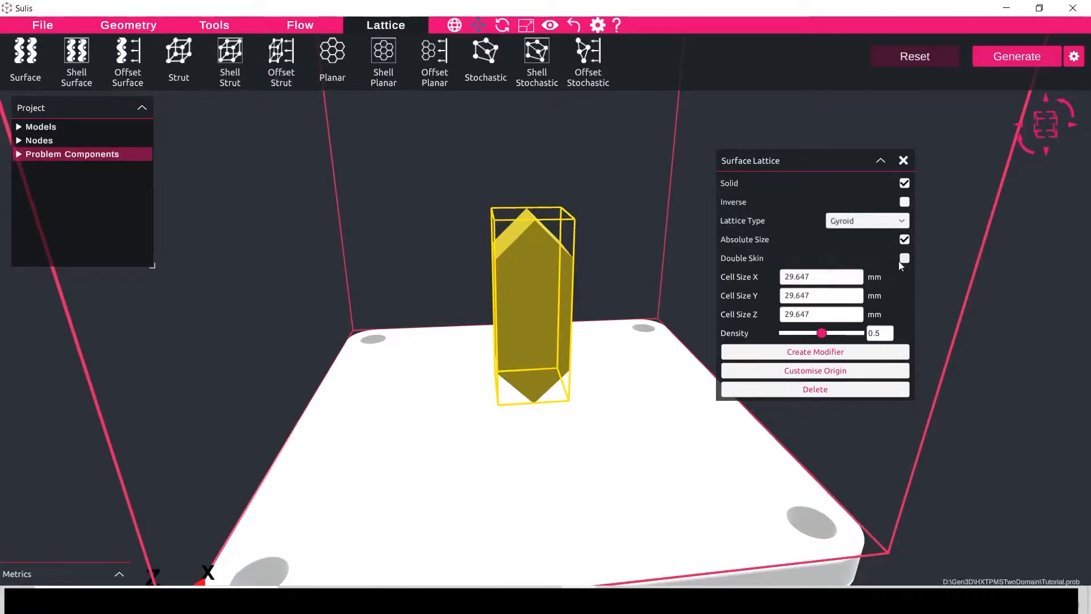
{"action": "left_click", "coordinate": [903, 258]}
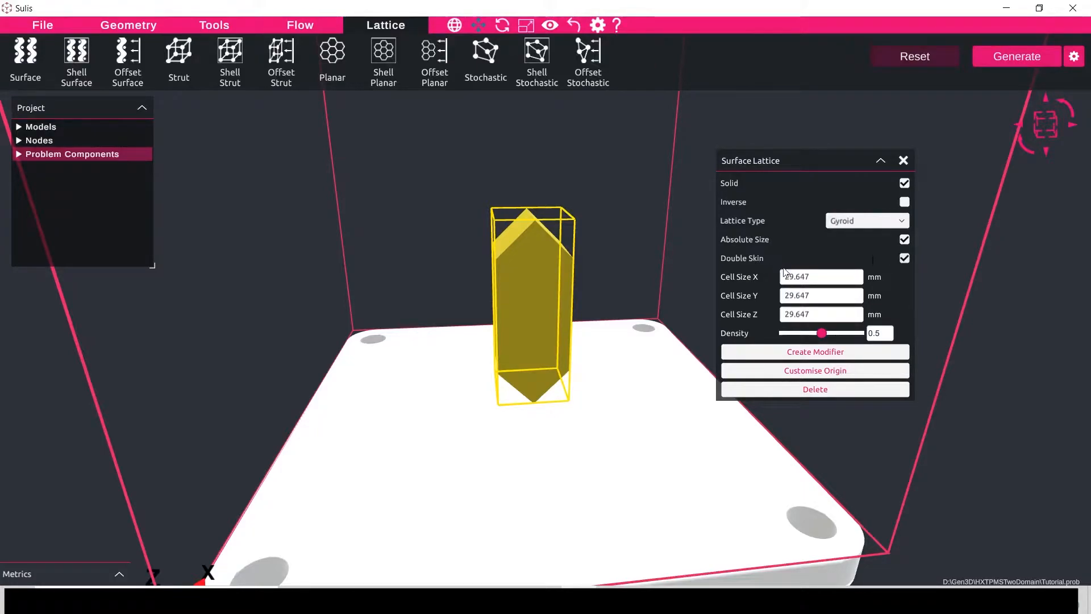
{"action": "mouse_move", "coordinate": [848, 277]}
{"action": "type", "text": "10"}
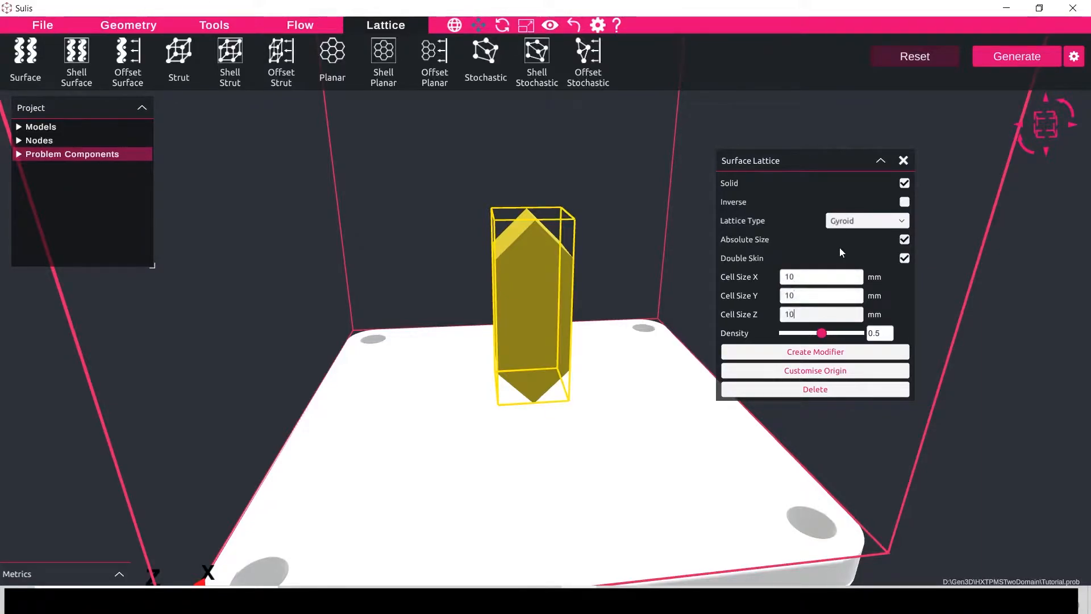
{"action": "mouse_move", "coordinate": [761, 302]}
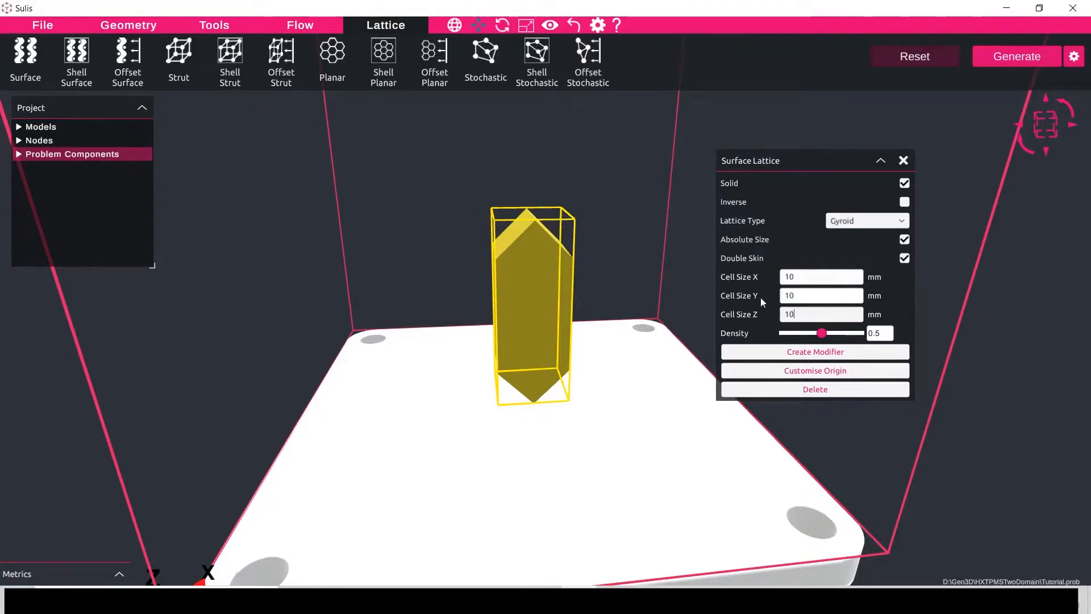
{"action": "mouse_move", "coordinate": [767, 318]}
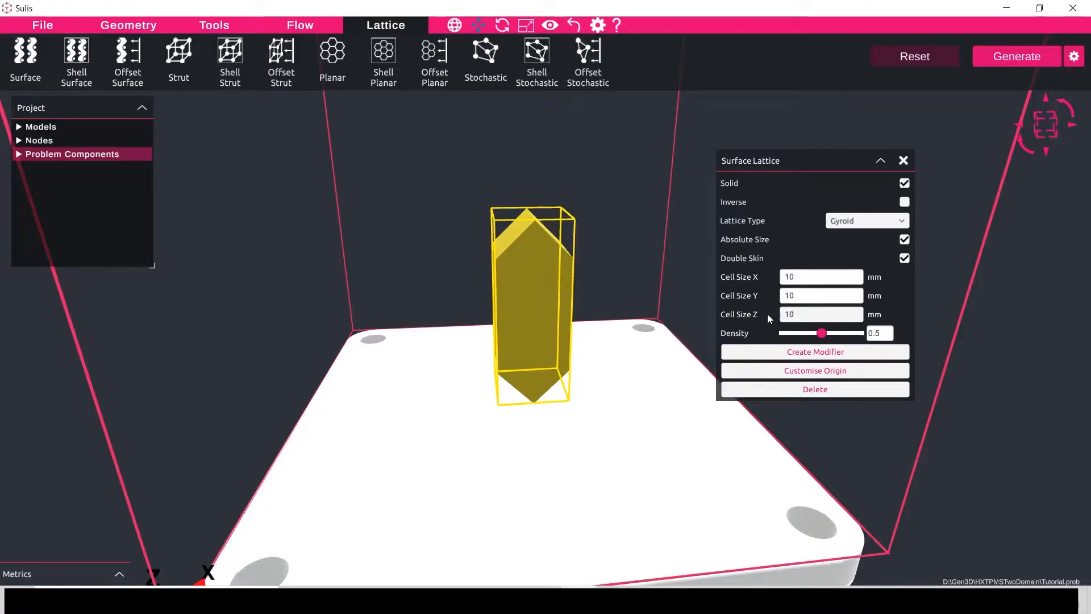
{"action": "mouse_move", "coordinate": [874, 272]}
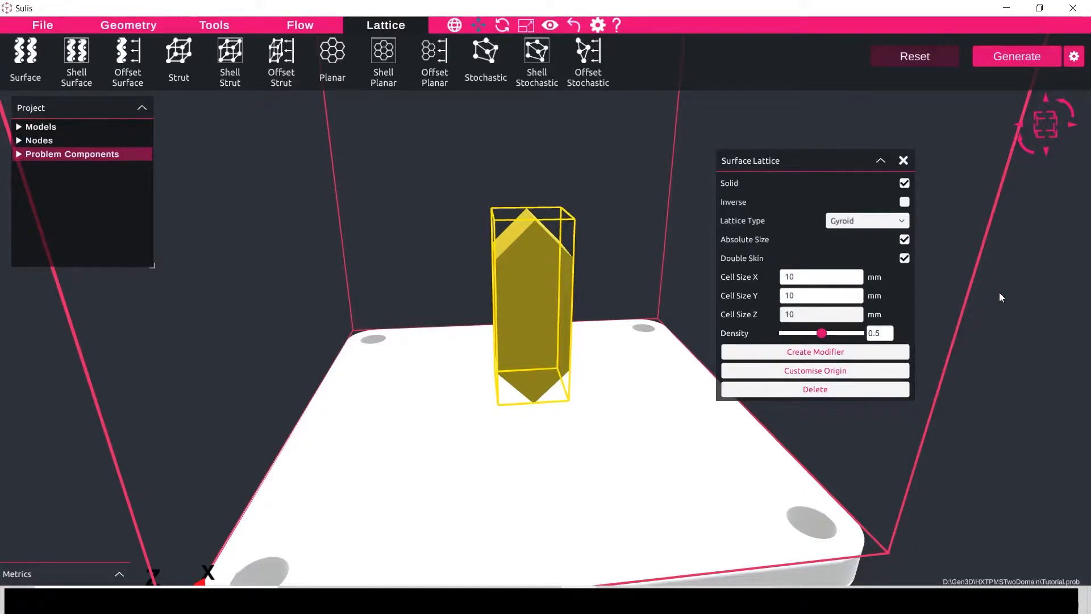
Step: Close the lattice settings and pick the prism's top and bottom faces for editing
{"action": "left_click", "coordinate": [903, 160]}
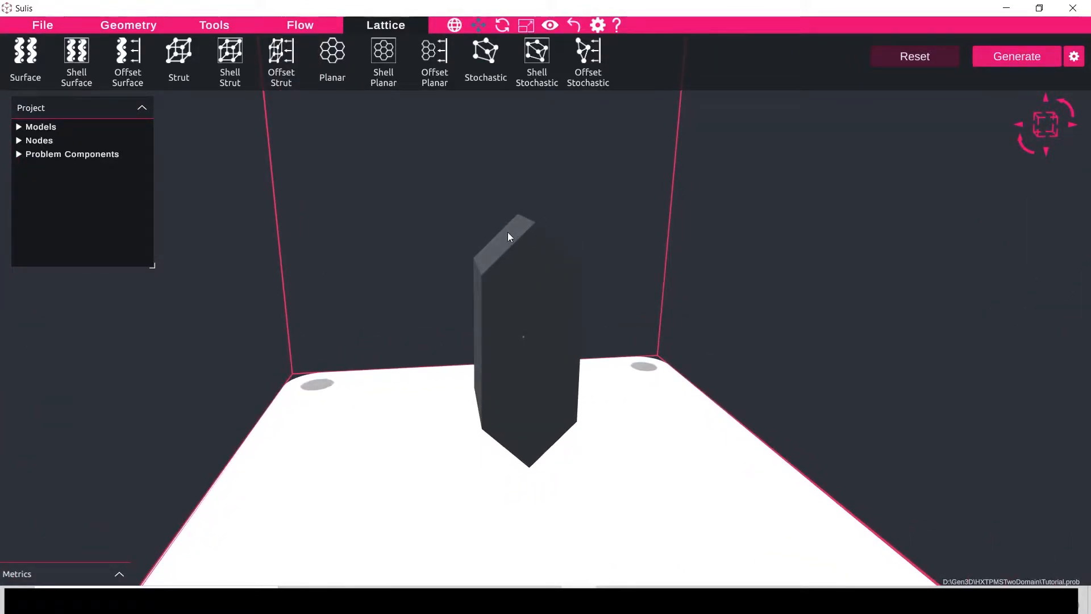
{"action": "mouse_move", "coordinate": [504, 236]}
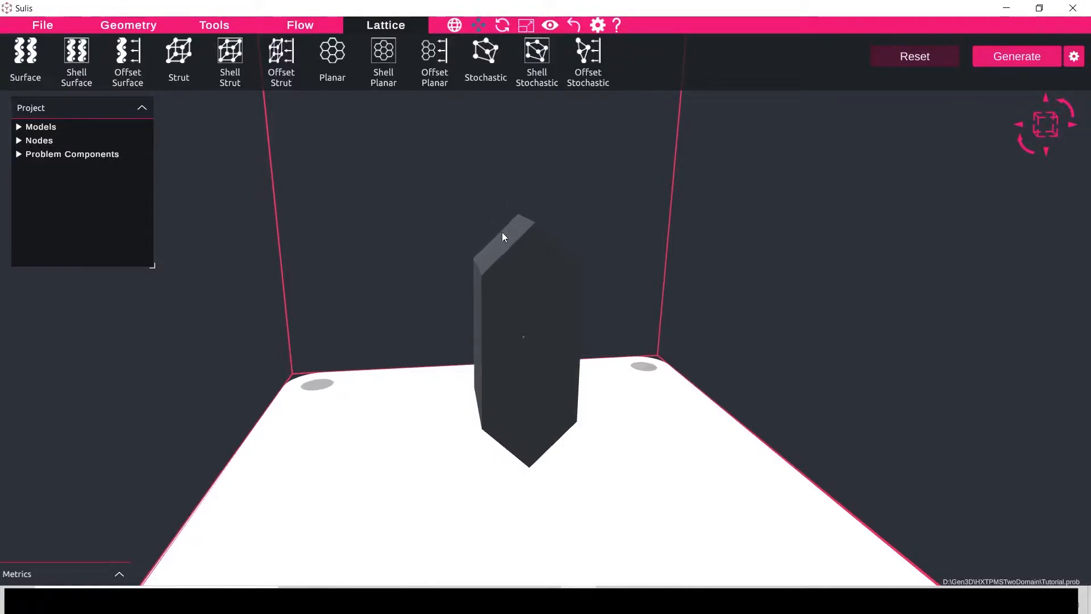
{"action": "mouse_move", "coordinate": [501, 244]}
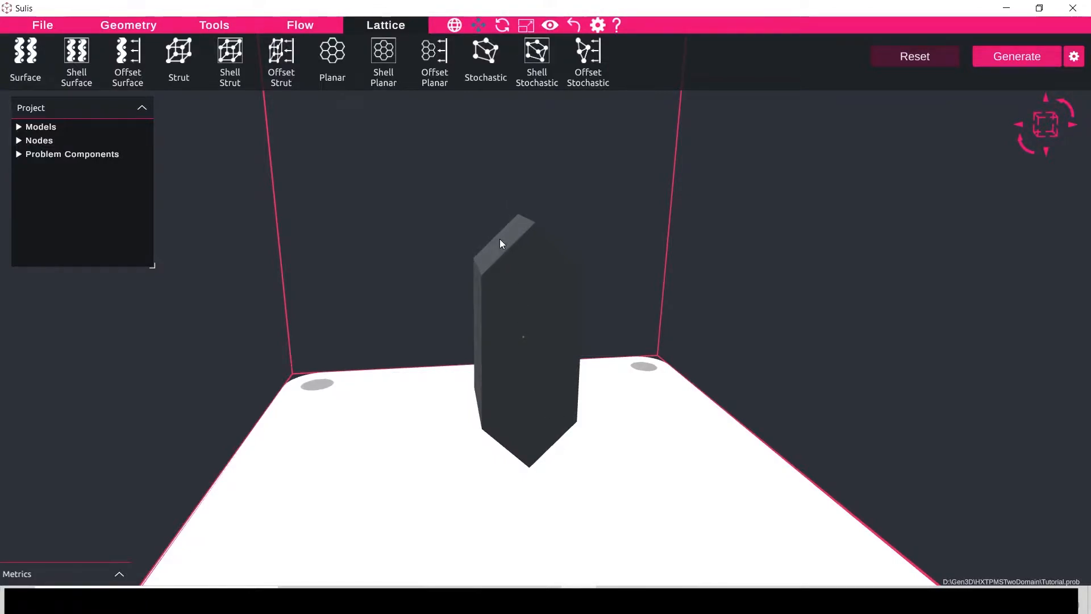
{"action": "left_click", "coordinate": [502, 239]}
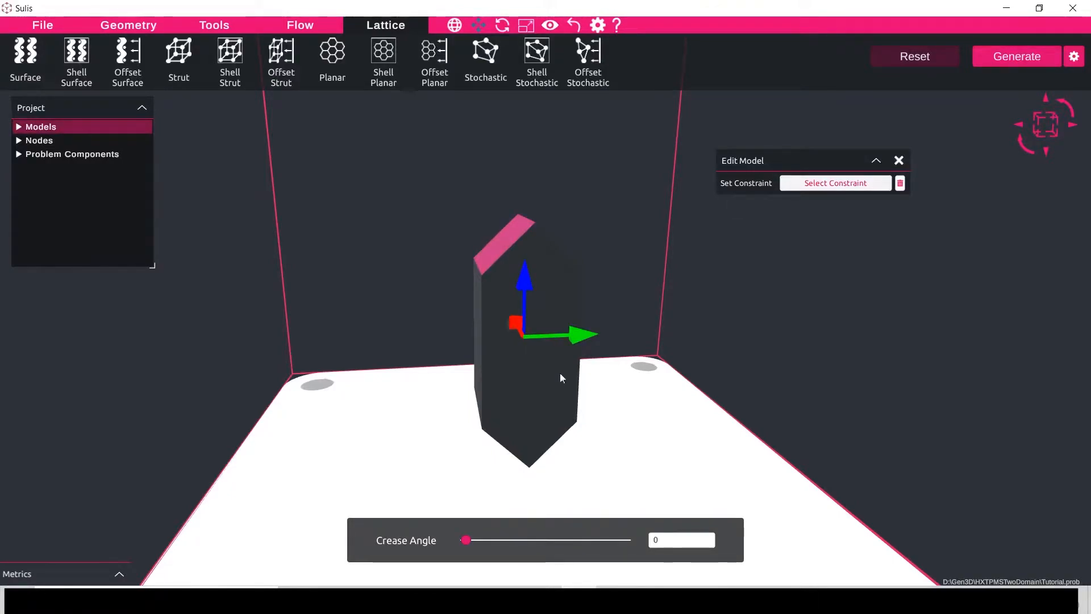
{"action": "mouse_move", "coordinate": [675, 424]}
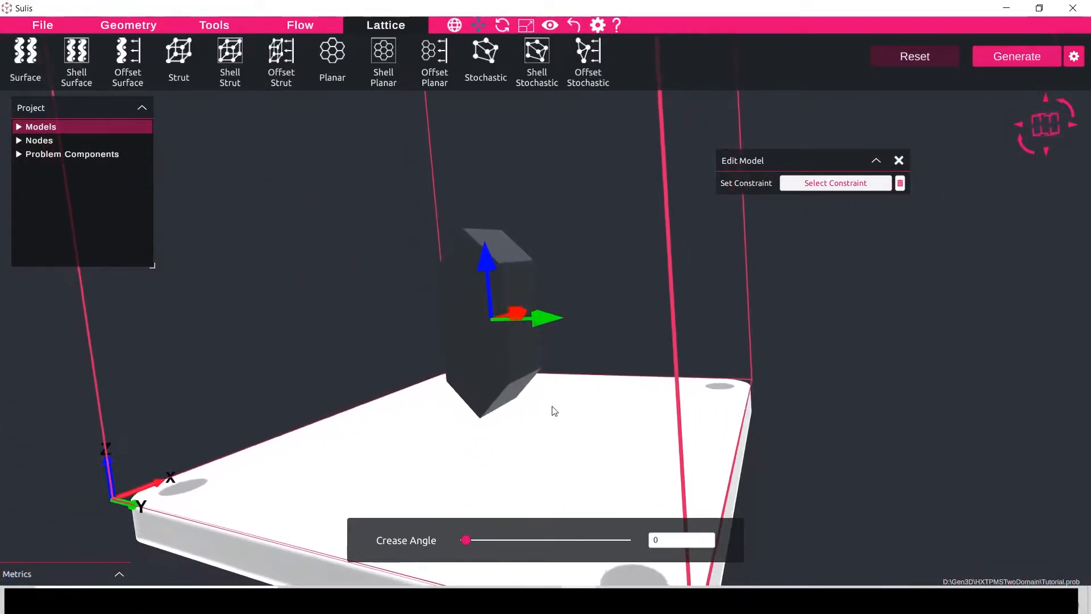
{"action": "left_click", "coordinate": [525, 397]}
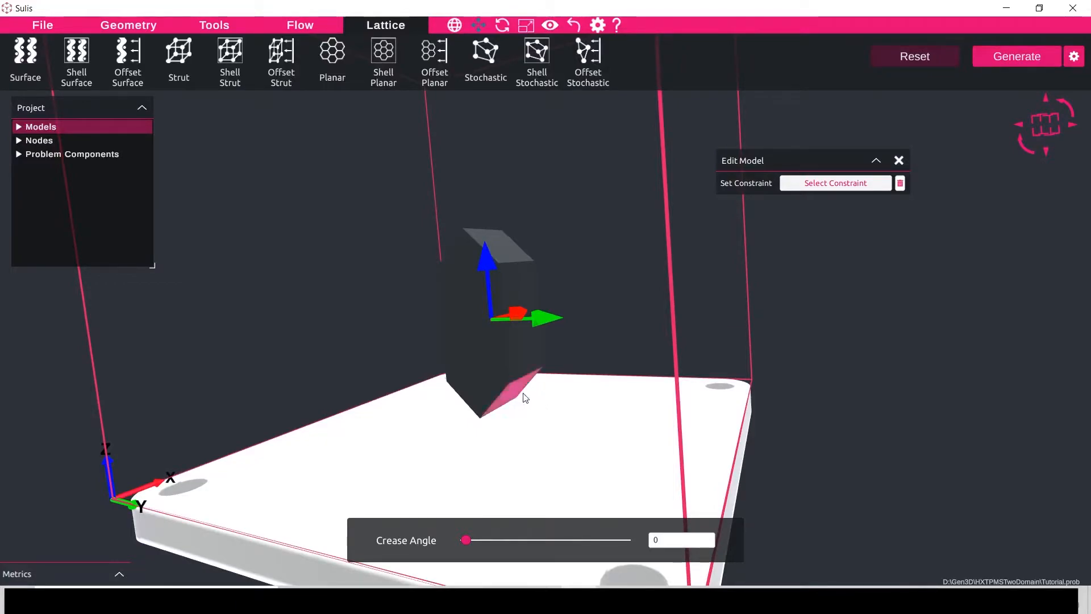
{"action": "mouse_move", "coordinate": [559, 423]}
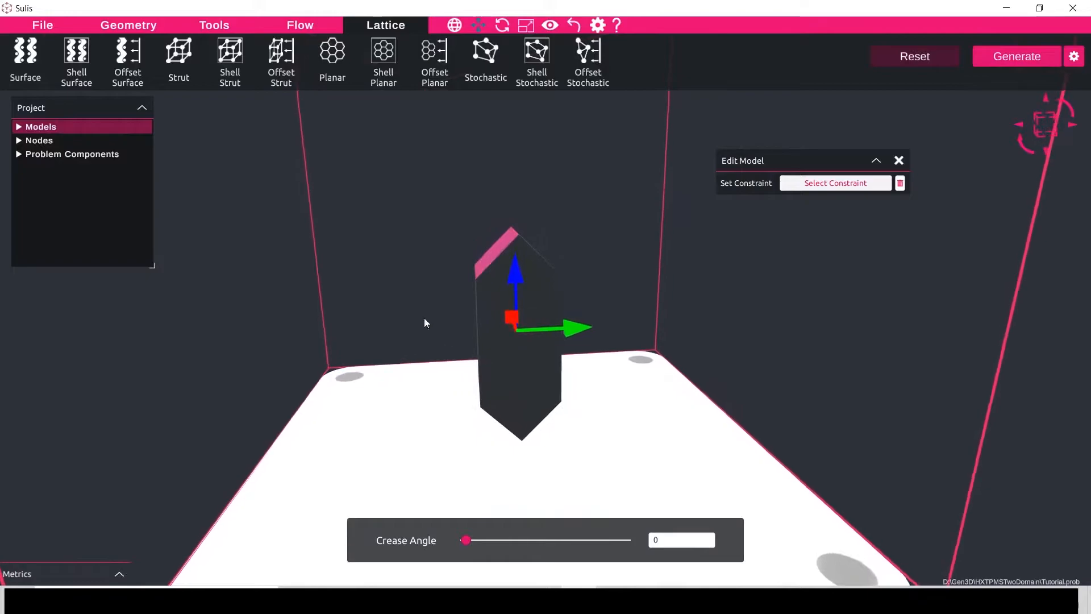
{"action": "mouse_move", "coordinate": [126, 52]}
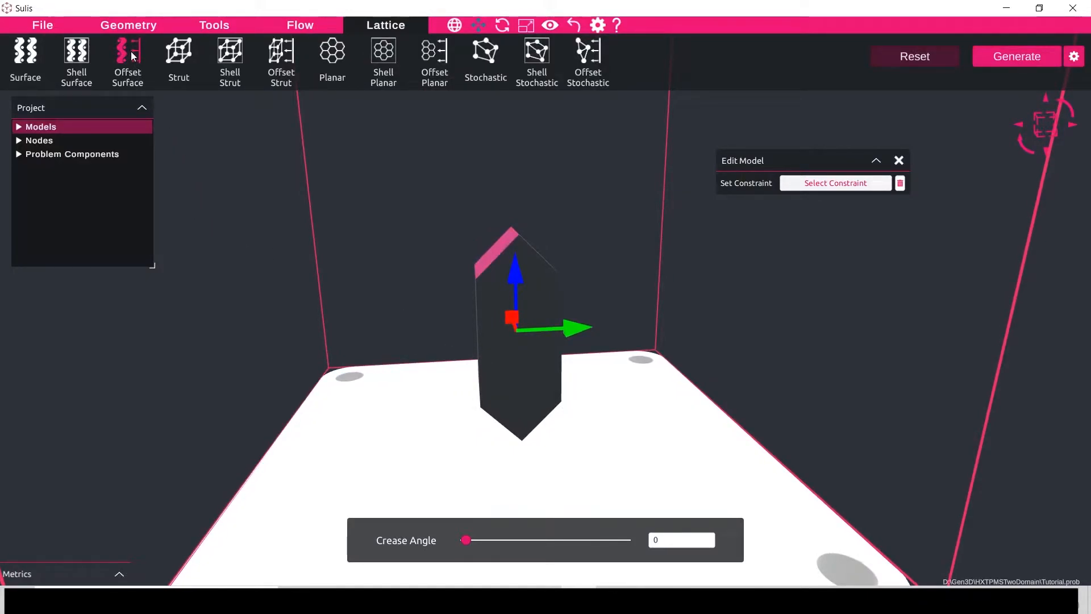
Step: Add an offset surface lattice with -2 mm offset and 10 mm cell size along X
{"action": "left_click", "coordinate": [126, 56]}
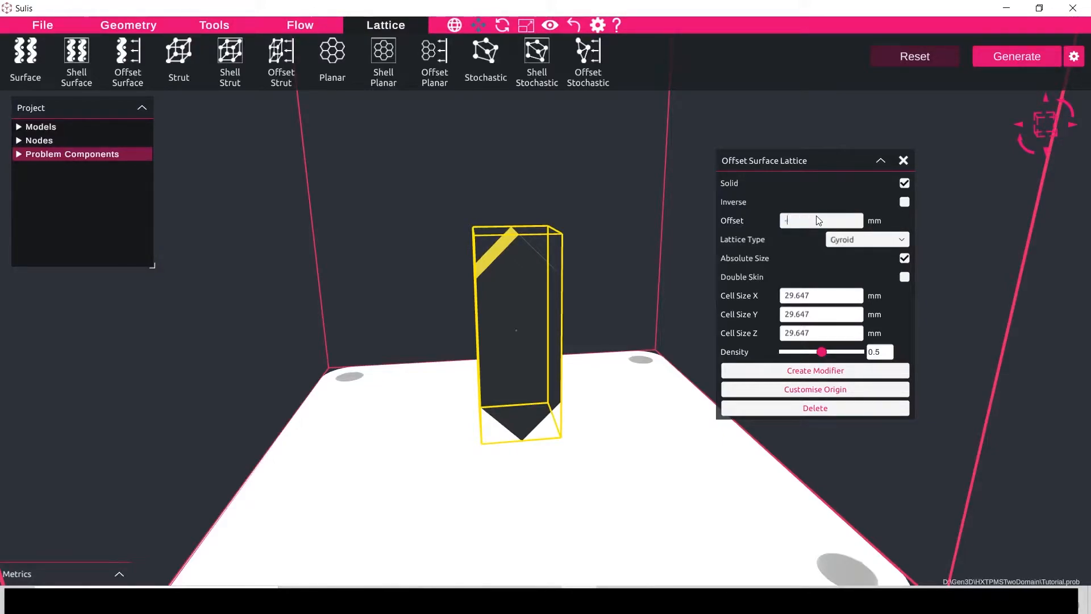
{"action": "type", "text": "-2"}
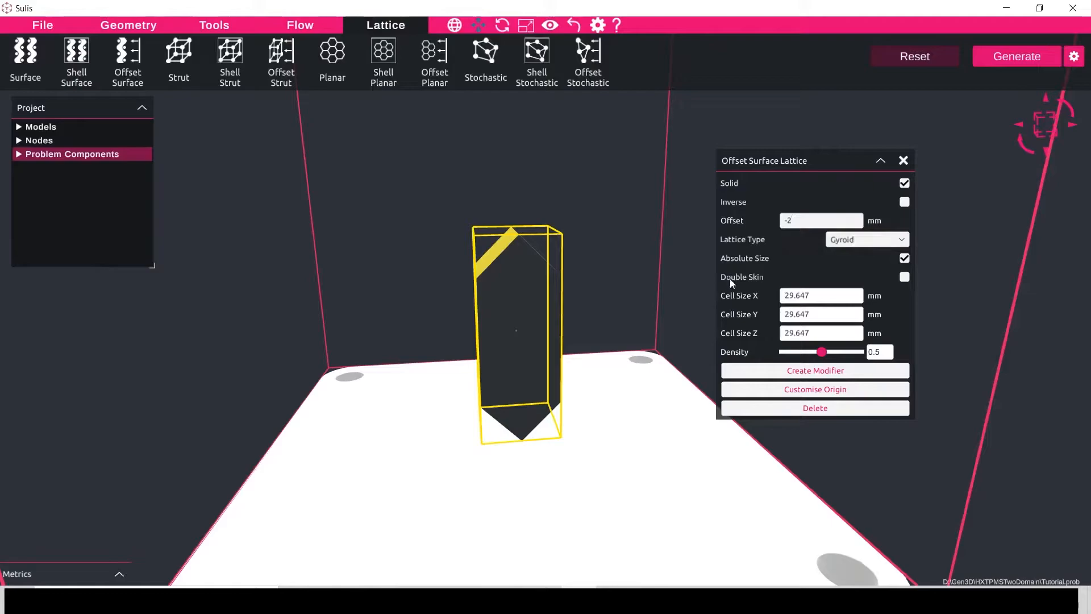
{"action": "mouse_move", "coordinate": [904, 274]}
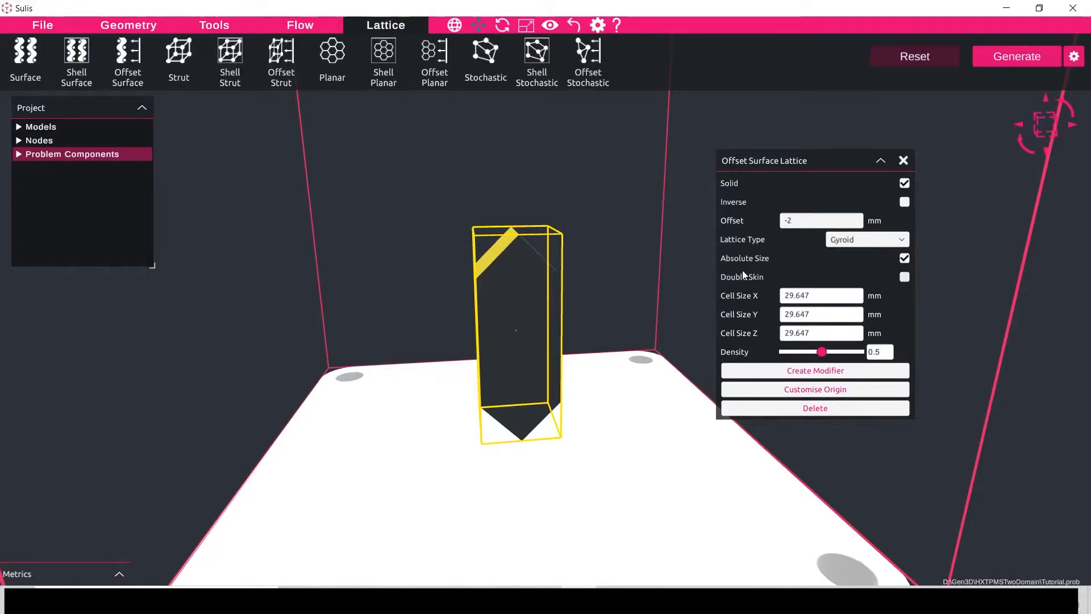
{"action": "left_click", "coordinate": [820, 220]}
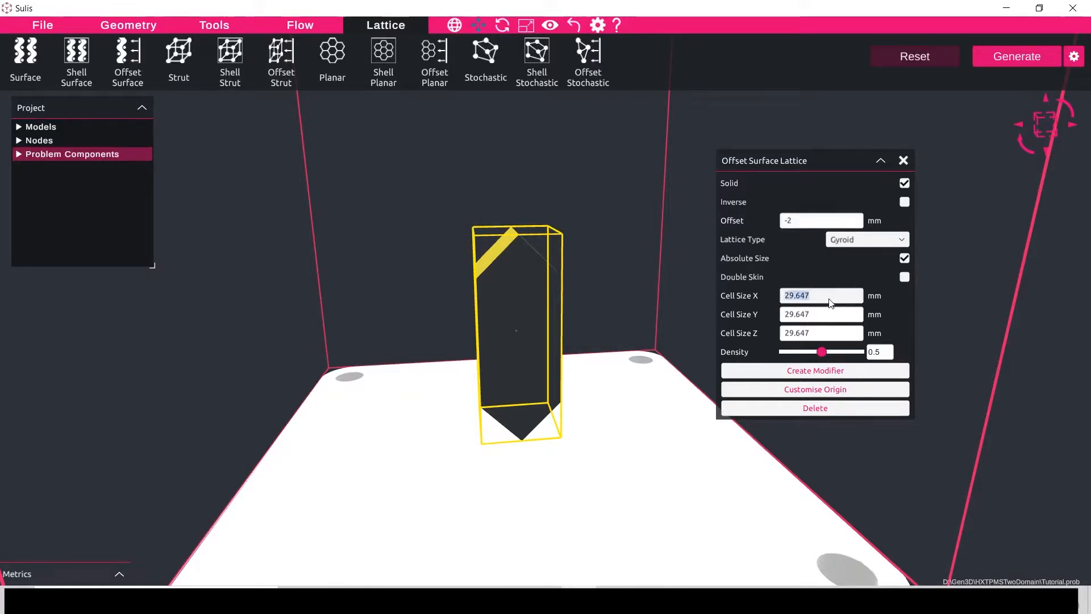
{"action": "type", "text": "10"}
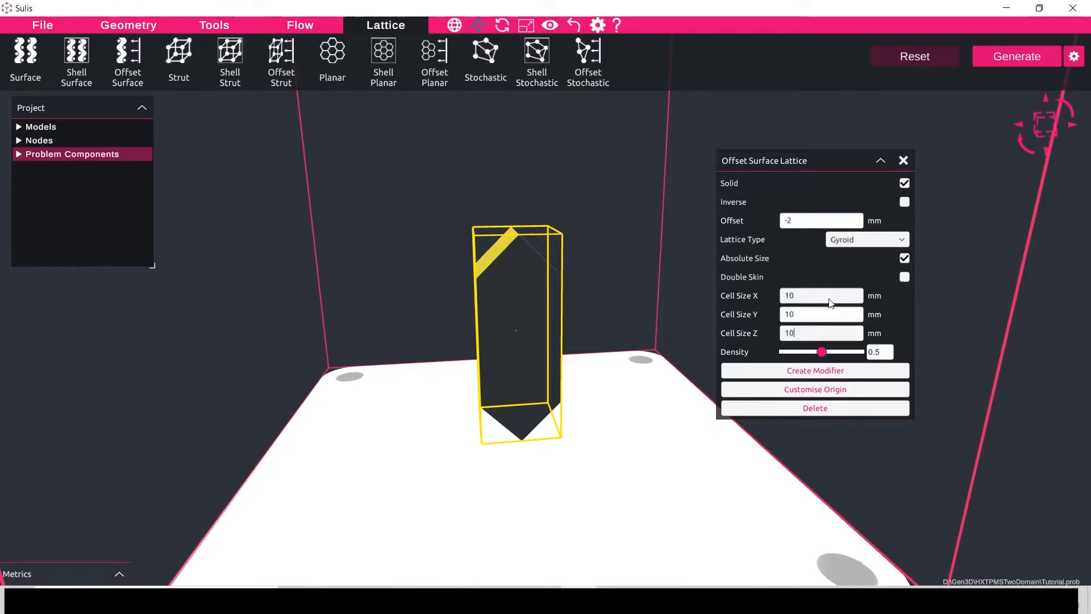
Step: Close the offset lattice settings, leaving the prism deselected
{"action": "left_click", "coordinate": [903, 160]}
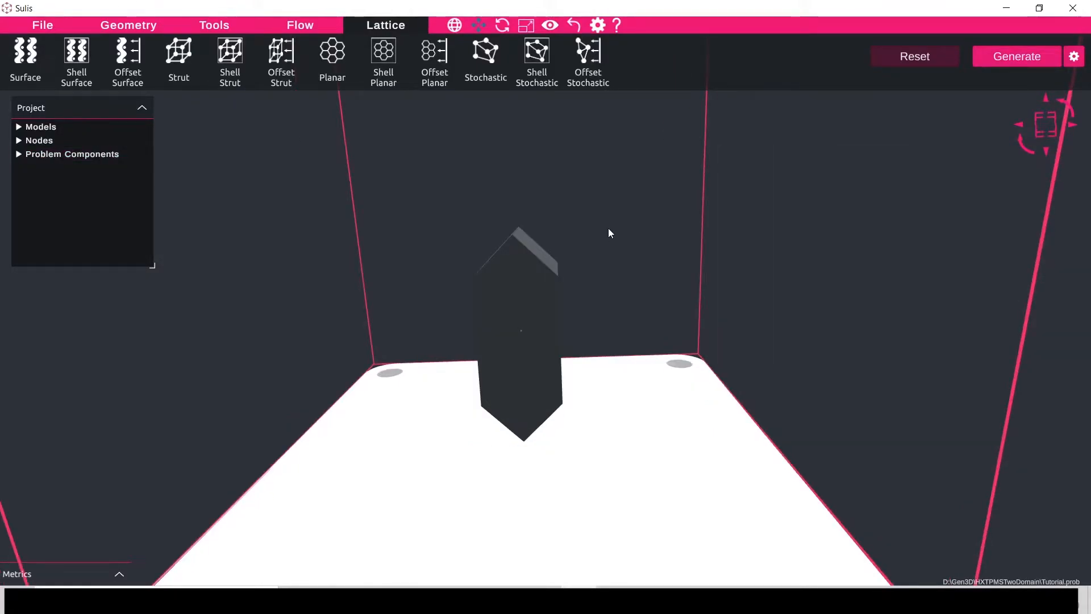
{"action": "mouse_move", "coordinate": [622, 237]}
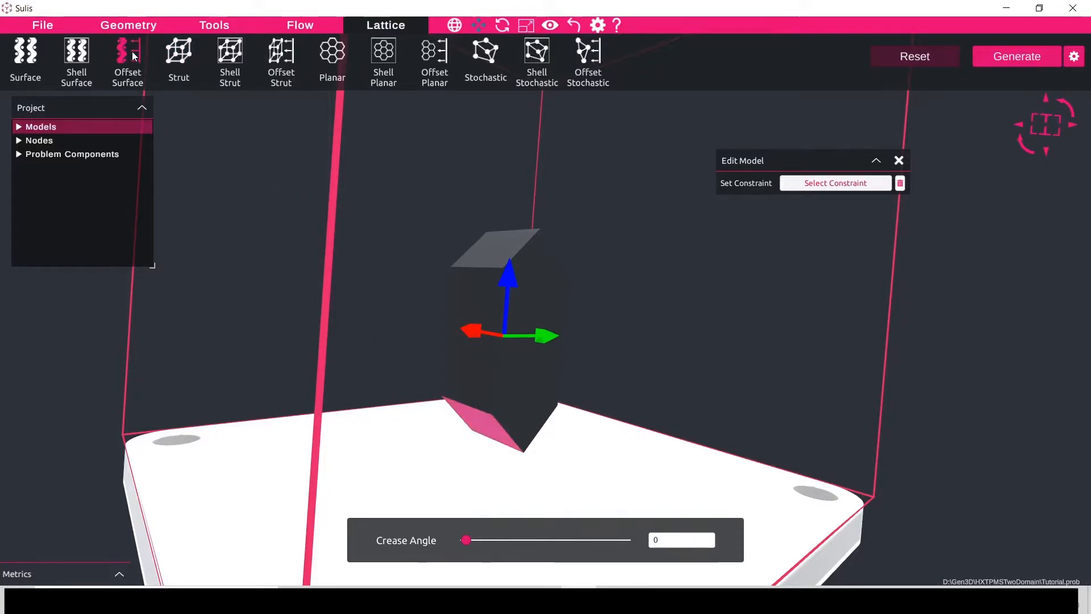
Step: Add an inverse offset gyroid lattice with 10 mm cells and apply it
{"action": "left_click", "coordinate": [126, 61]}
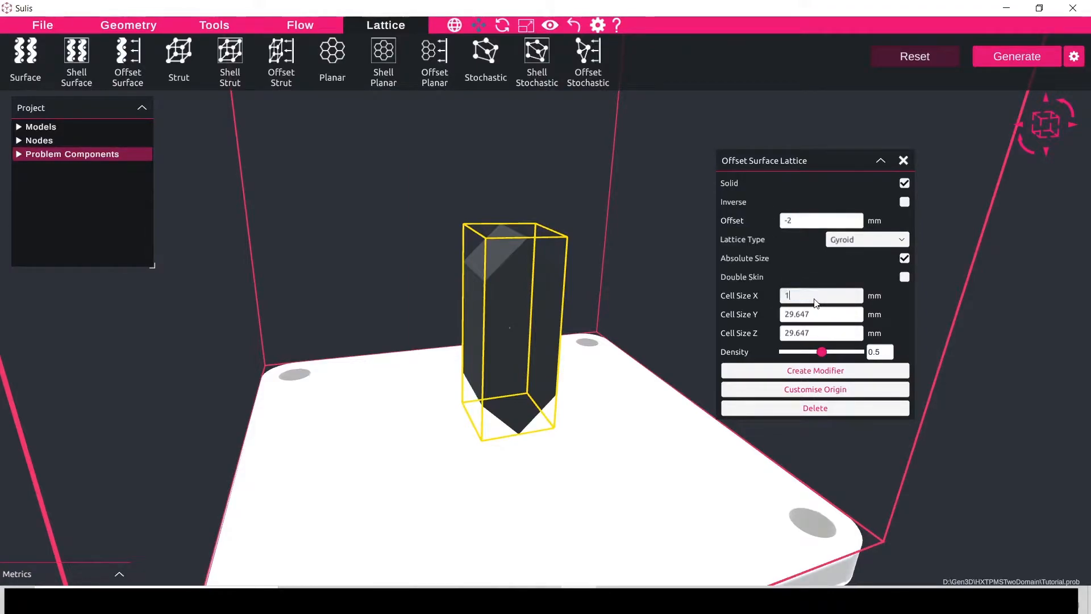
{"action": "type", "text": "10"}
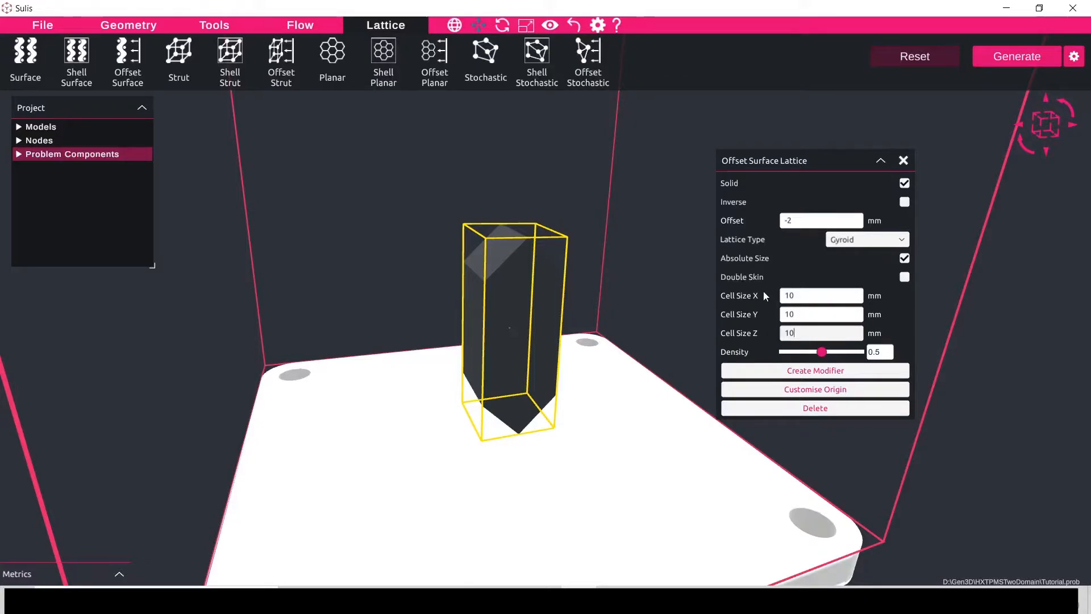
{"action": "mouse_move", "coordinate": [924, 296]}
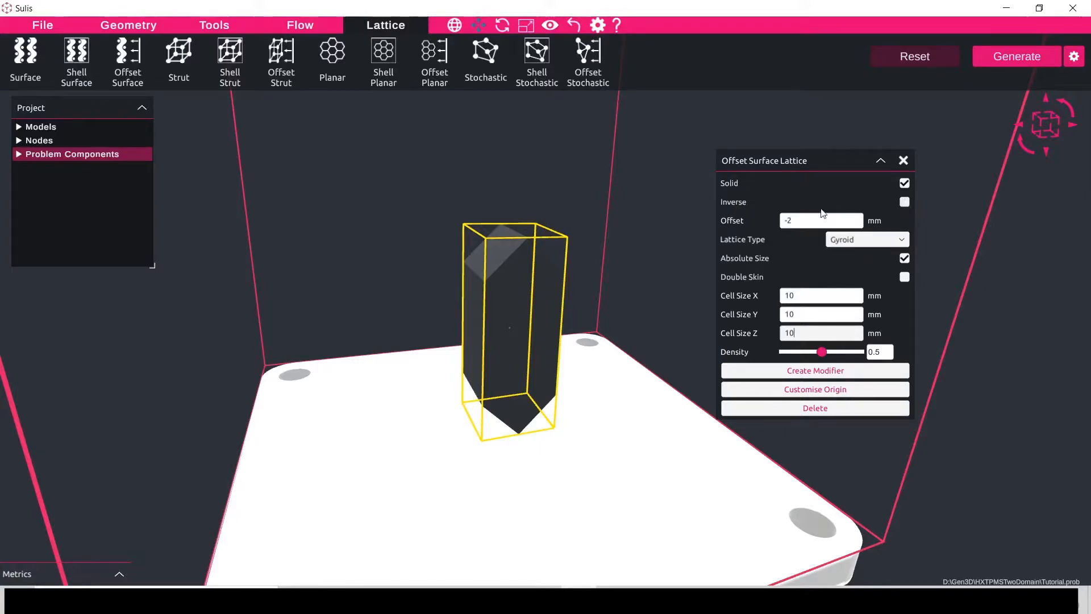
{"action": "left_click", "coordinate": [904, 203]}
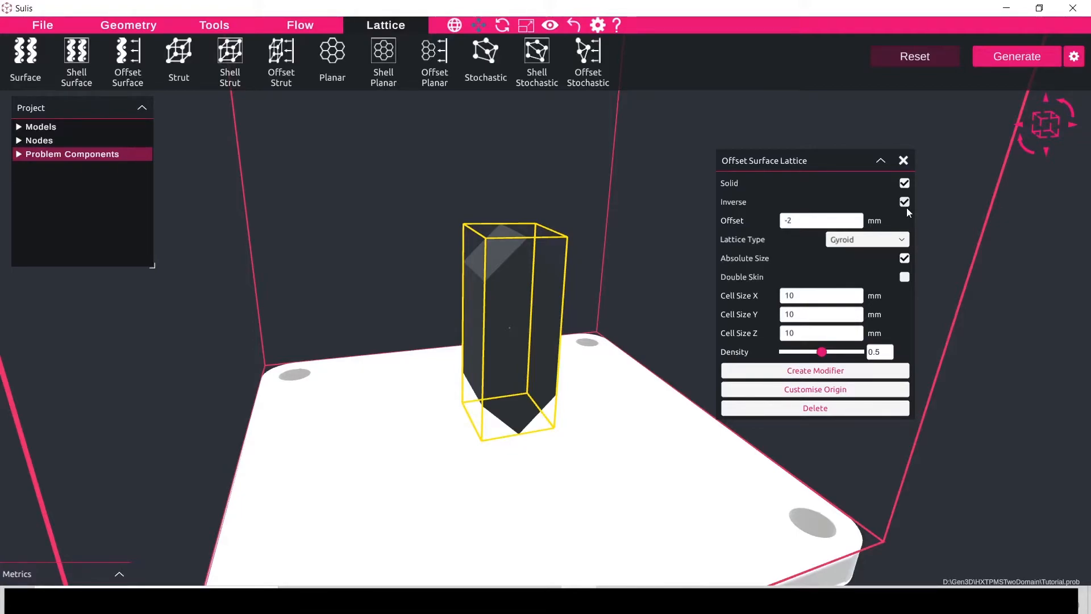
{"action": "left_click", "coordinate": [904, 160]}
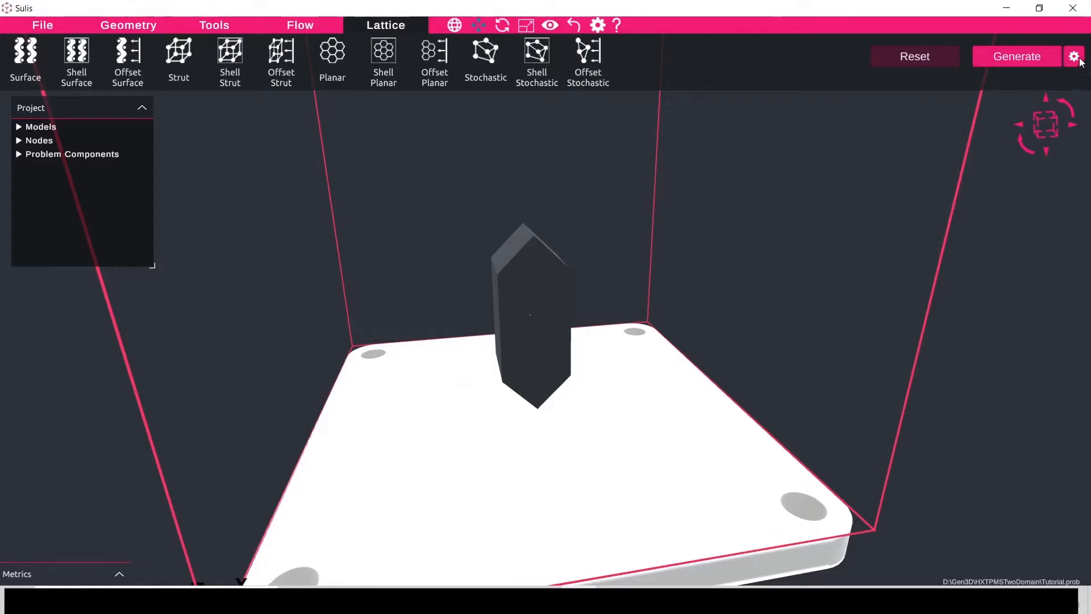
Step: Generate the prism's lattice volume at the default 0.3 mm resolution
{"action": "left_click", "coordinate": [1073, 57]}
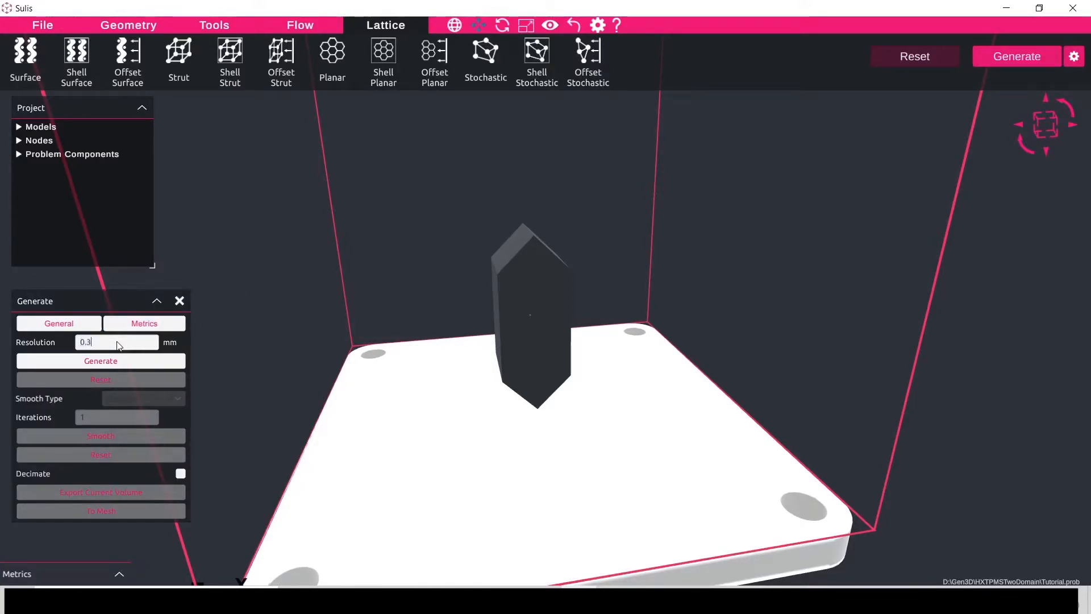
{"action": "left_click", "coordinate": [100, 361]}
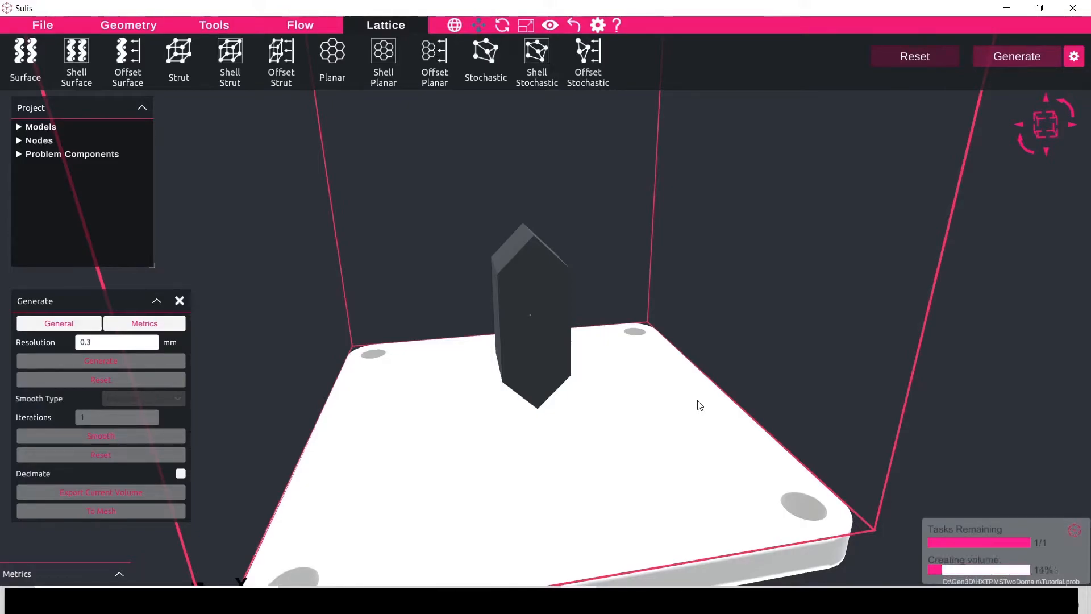
{"action": "mouse_move", "coordinate": [654, 431]}
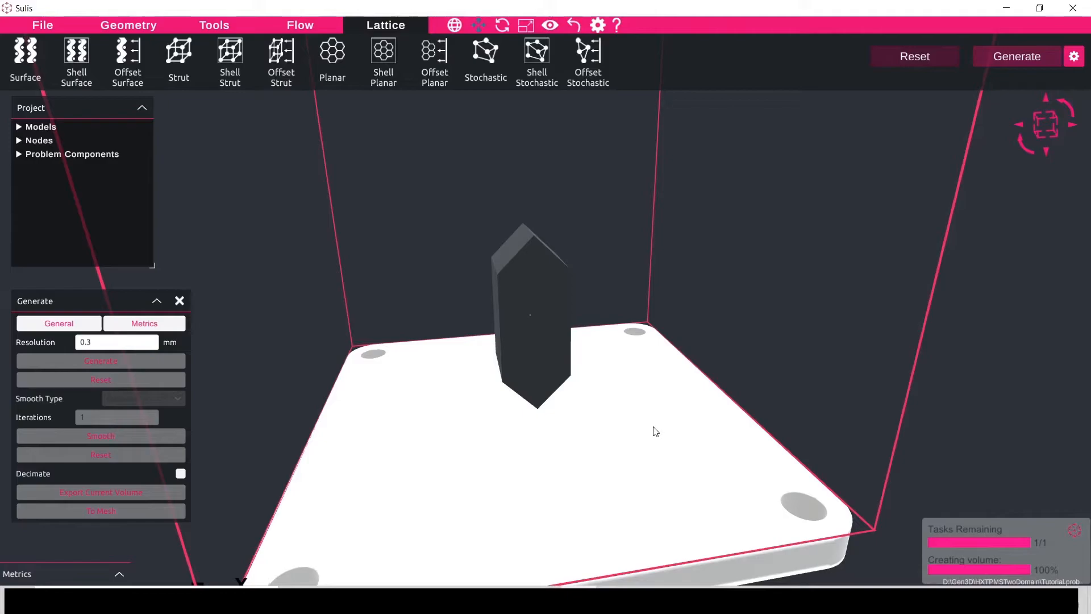
{"action": "left_click", "coordinate": [100, 360]}
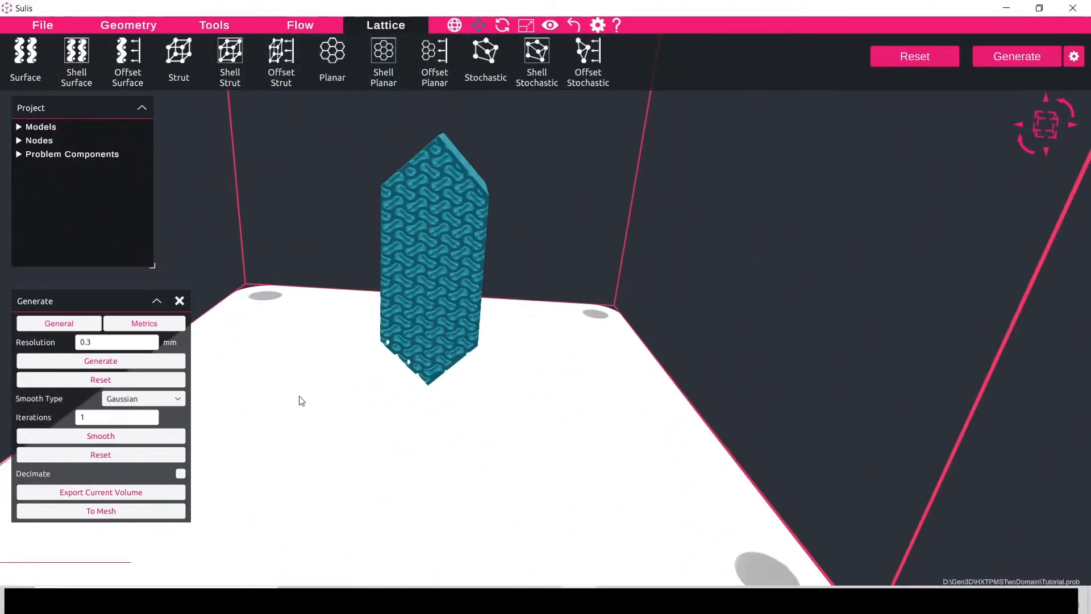
Step: Apply Gaussian smoothing with one iteration to the generated lattice
{"action": "left_click", "coordinate": [142, 398]}
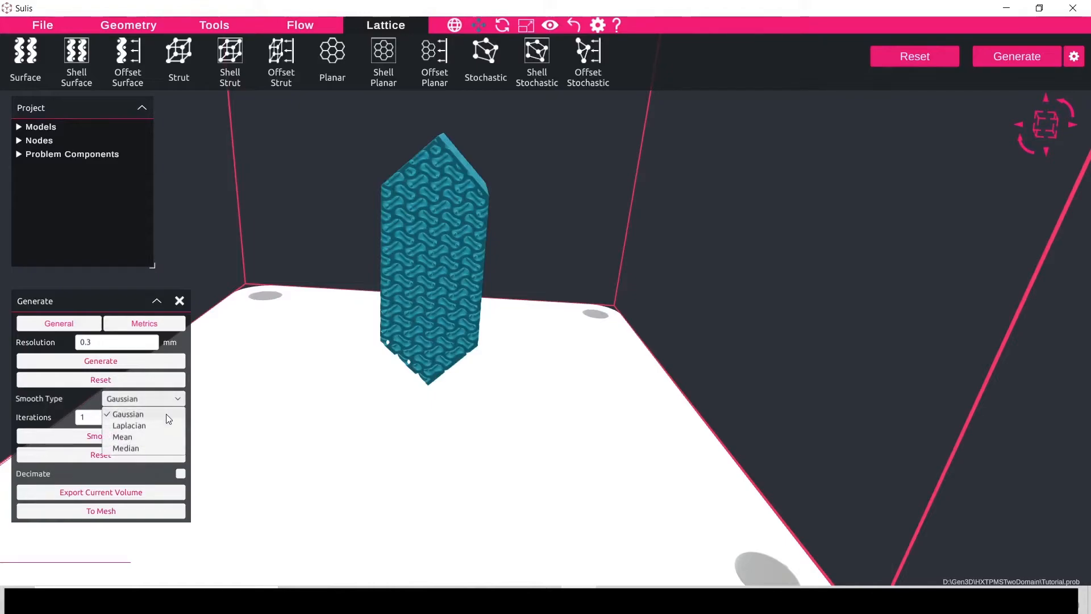
{"action": "left_click", "coordinate": [127, 413]}
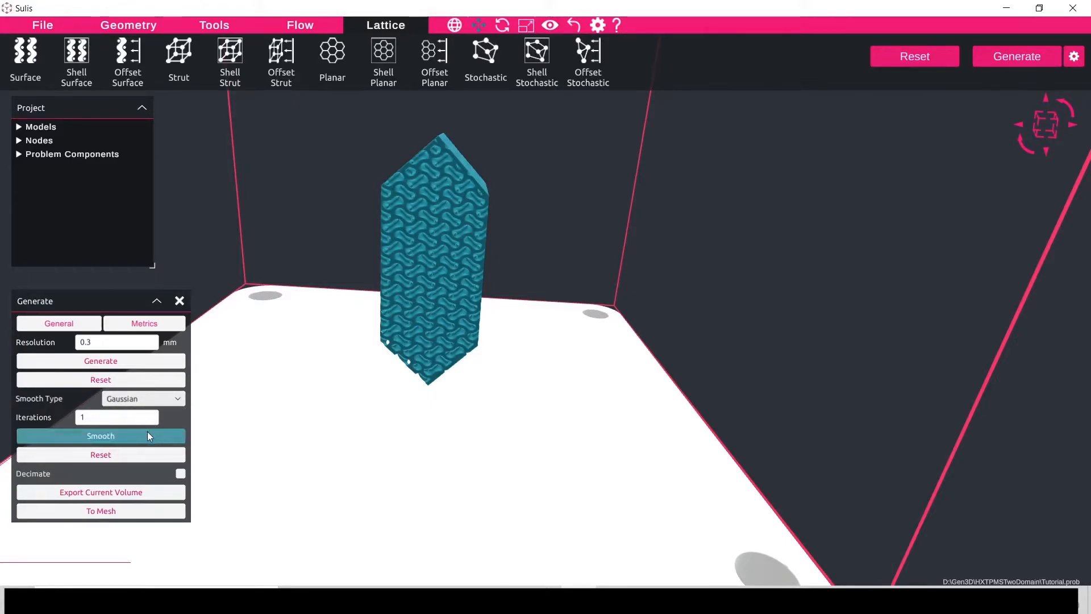
{"action": "left_click", "coordinate": [100, 435]}
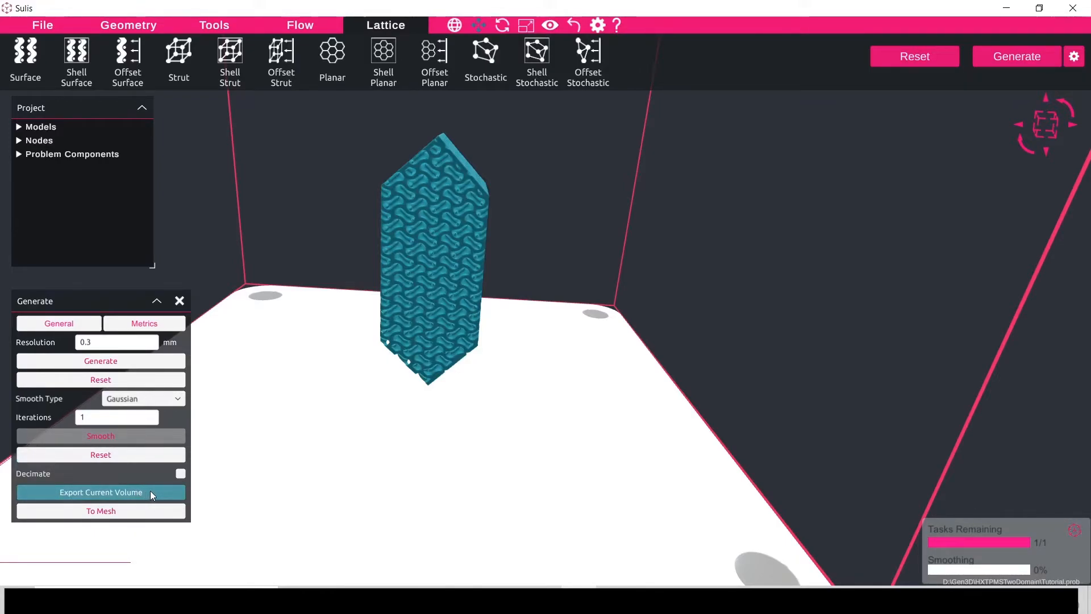
{"action": "left_click", "coordinate": [100, 435]}
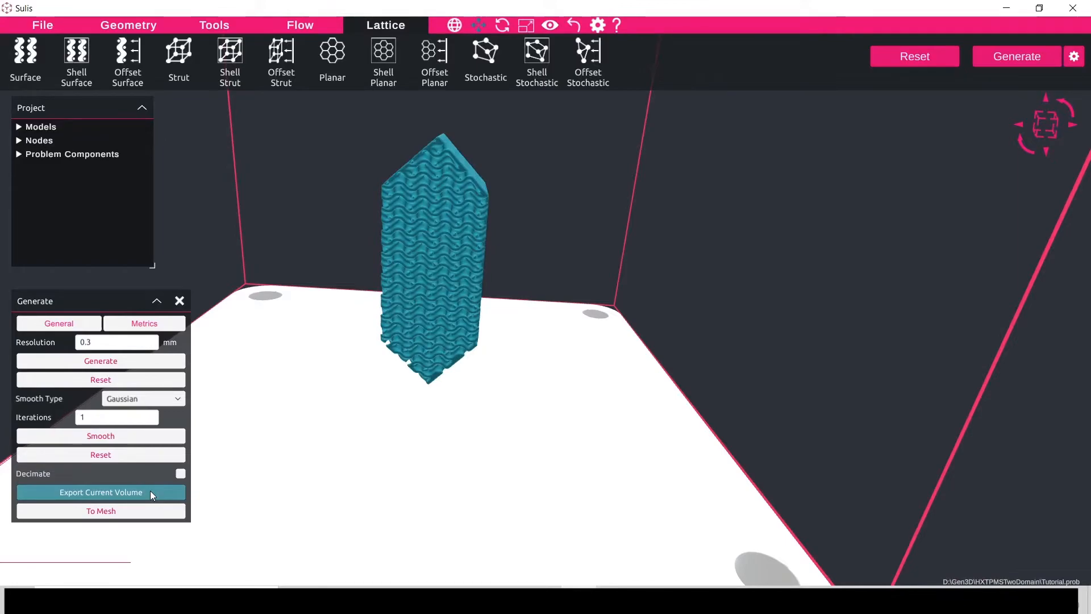
{"action": "mouse_move", "coordinate": [100, 379]}
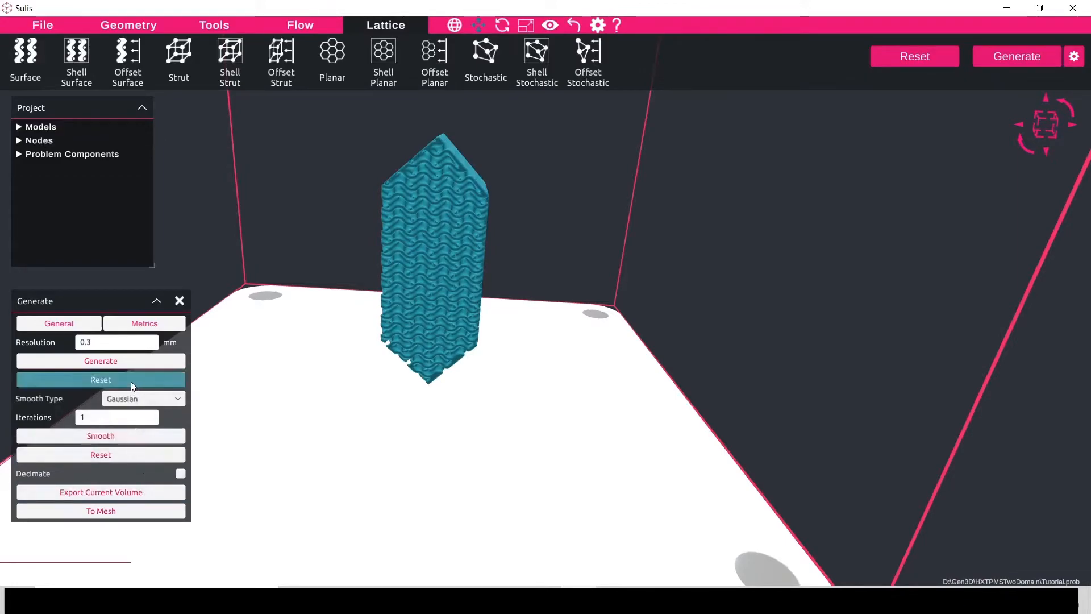
Step: Reset the generated volume and reopen the double-skin surface lattice from the Project tree
{"action": "left_click", "coordinate": [100, 379]}
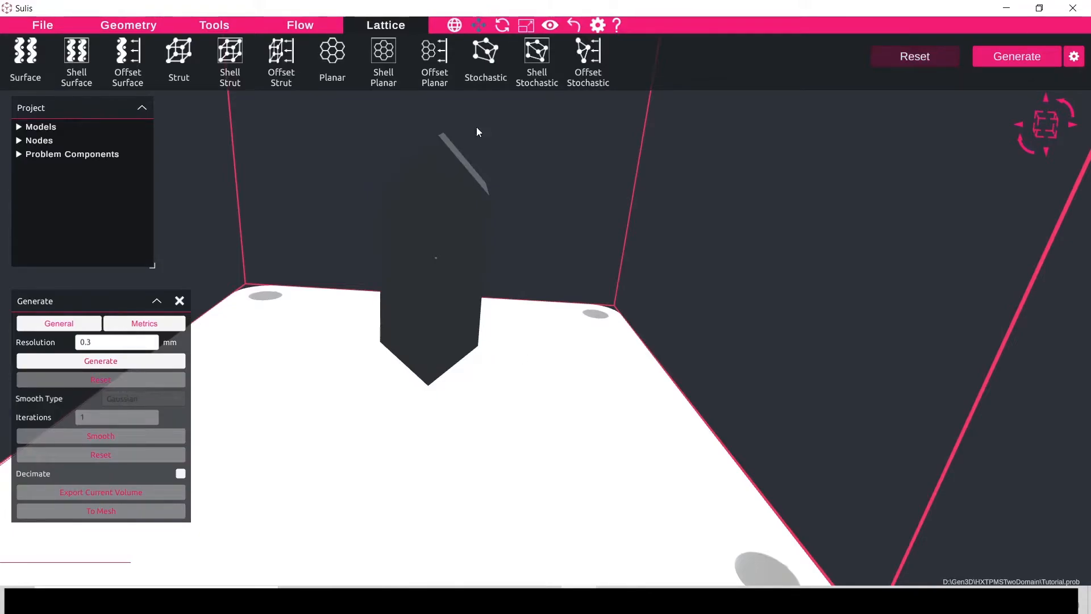
{"action": "mouse_move", "coordinate": [22, 151]}
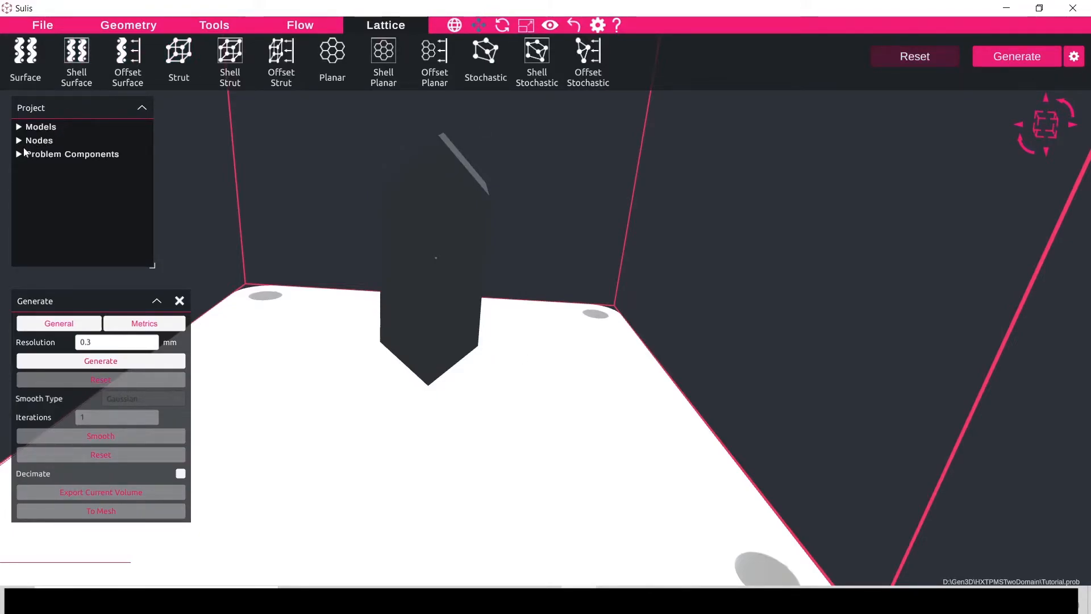
{"action": "left_click", "coordinate": [18, 154]}
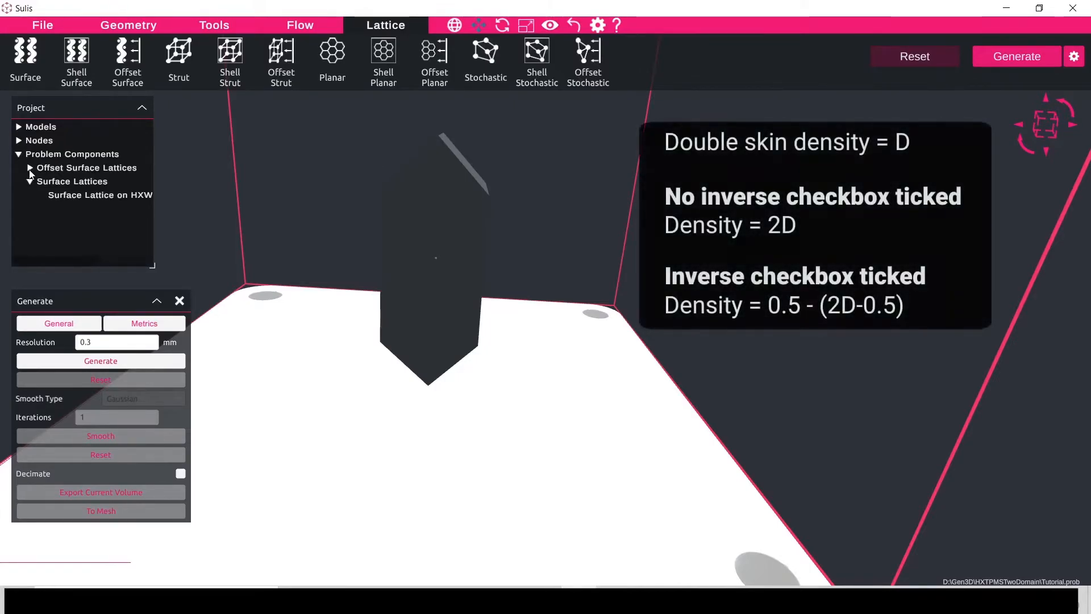
{"action": "left_click", "coordinate": [31, 168]}
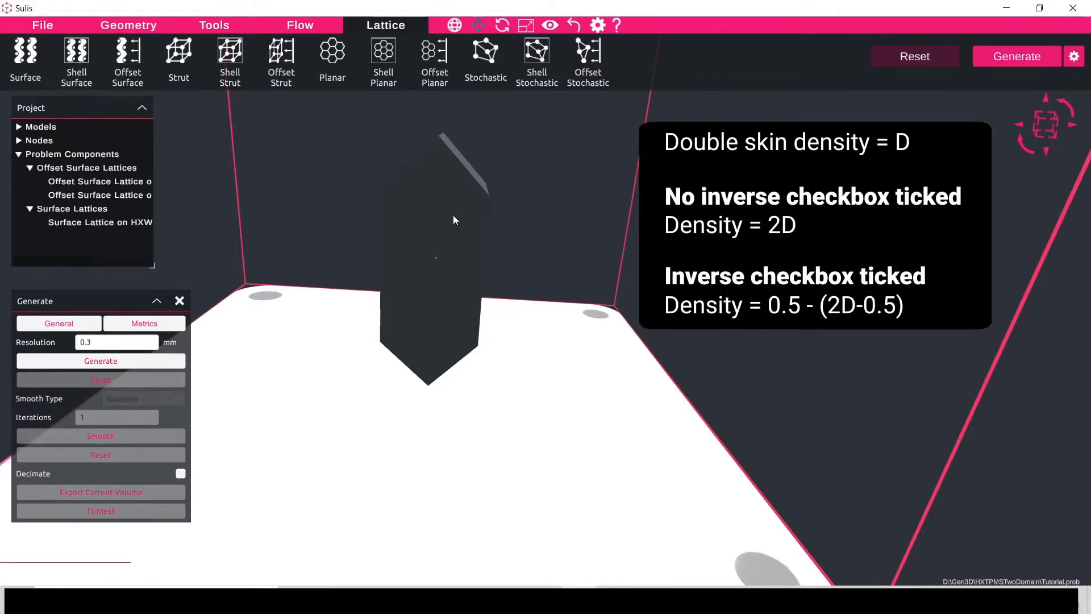
{"action": "mouse_move", "coordinate": [119, 227]}
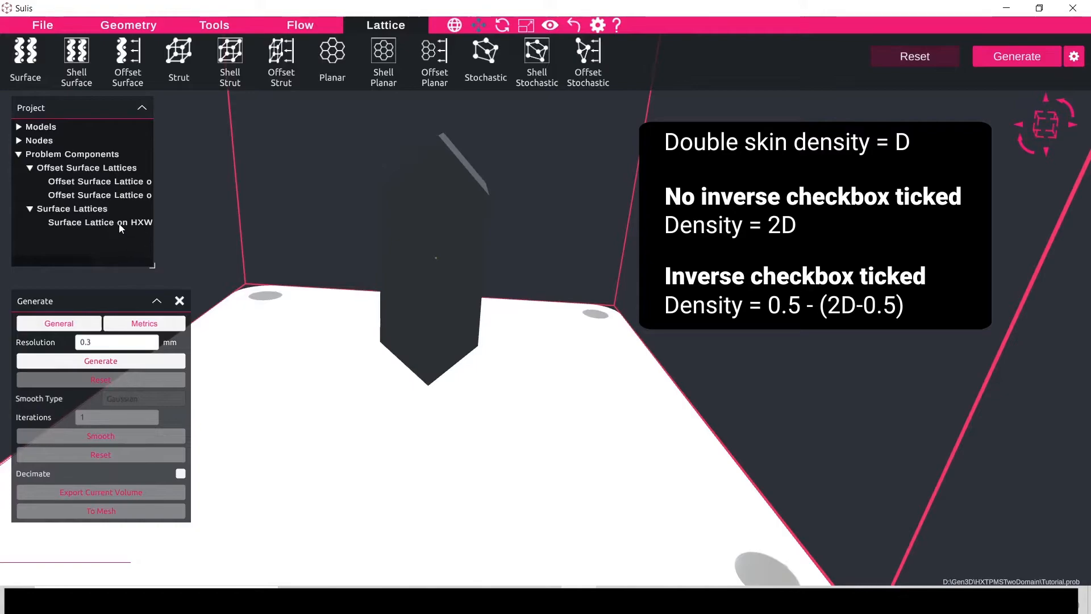
{"action": "left_click", "coordinate": [99, 222]}
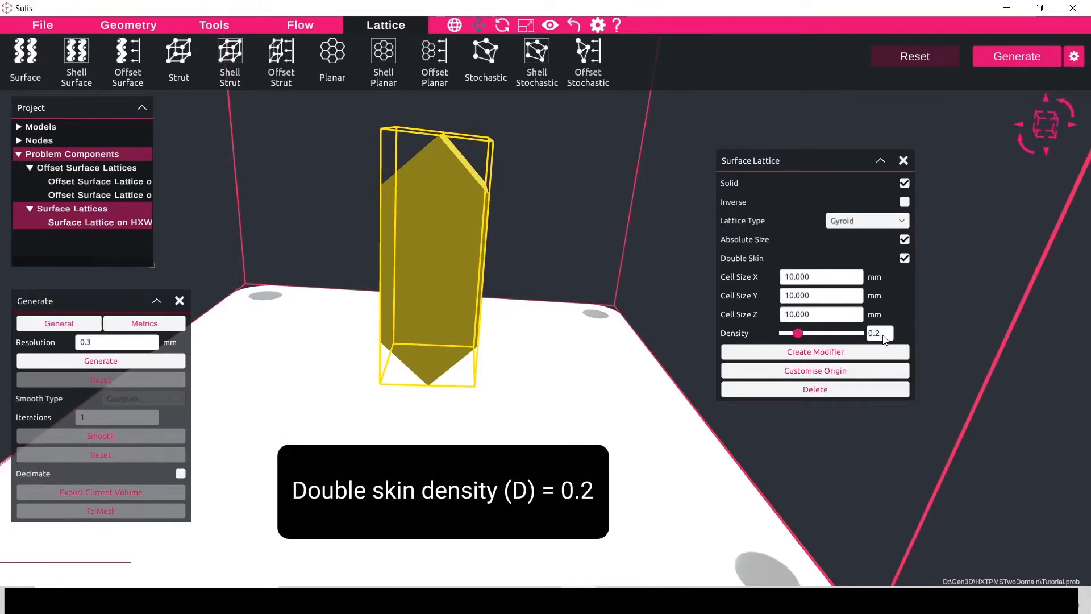
Step: Close the surface lattice settings and select the first offset lattice in the tree
{"action": "left_click", "coordinate": [904, 160]}
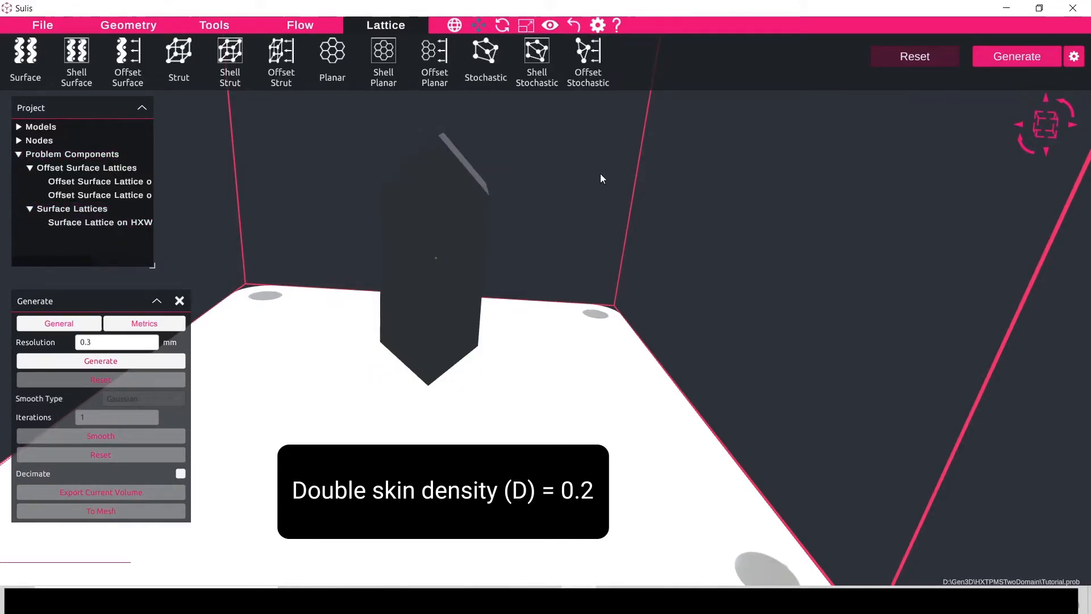
{"action": "mouse_move", "coordinate": [757, 264]}
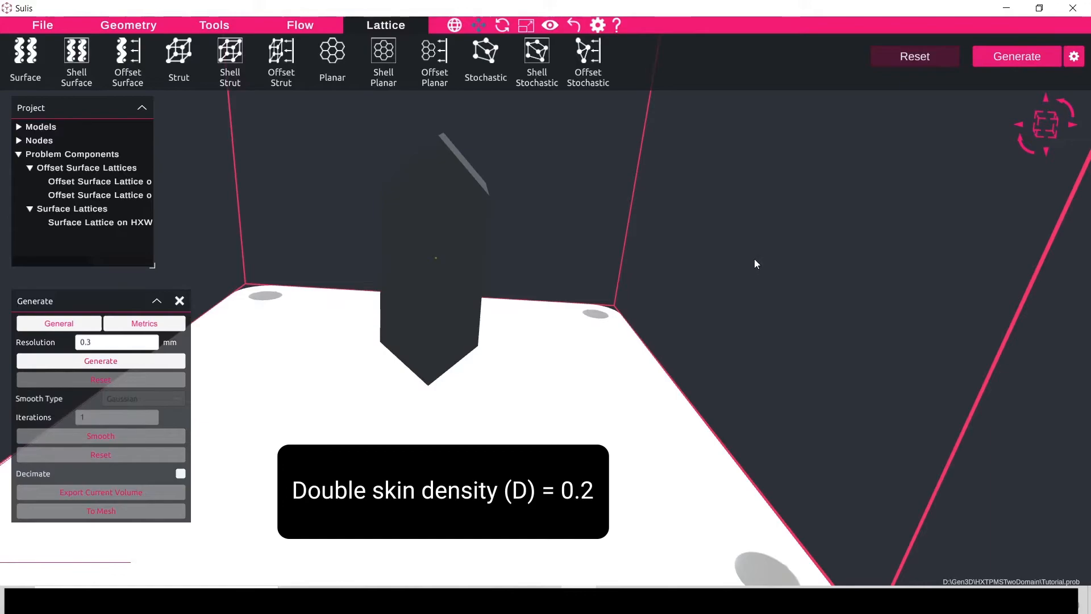
{"action": "mouse_move", "coordinate": [640, 292]}
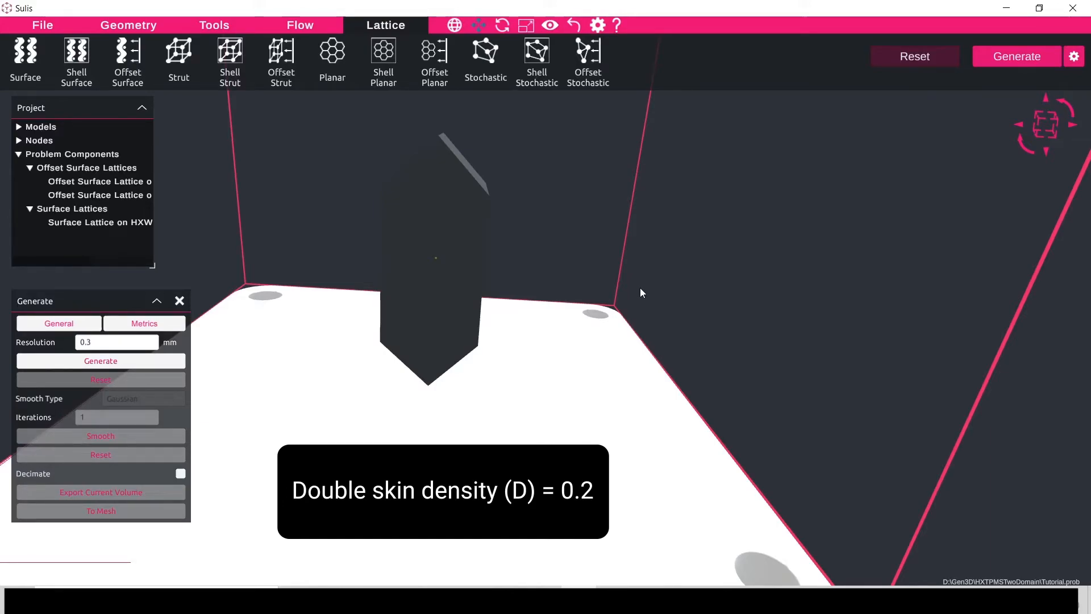
{"action": "mouse_move", "coordinate": [410, 275]}
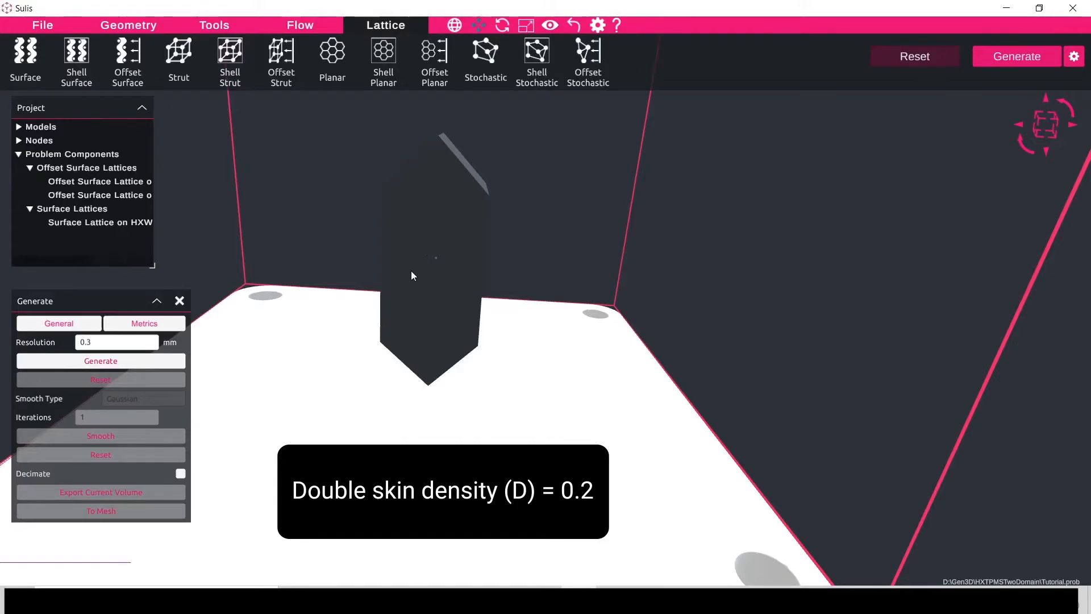
{"action": "mouse_move", "coordinate": [227, 227]}
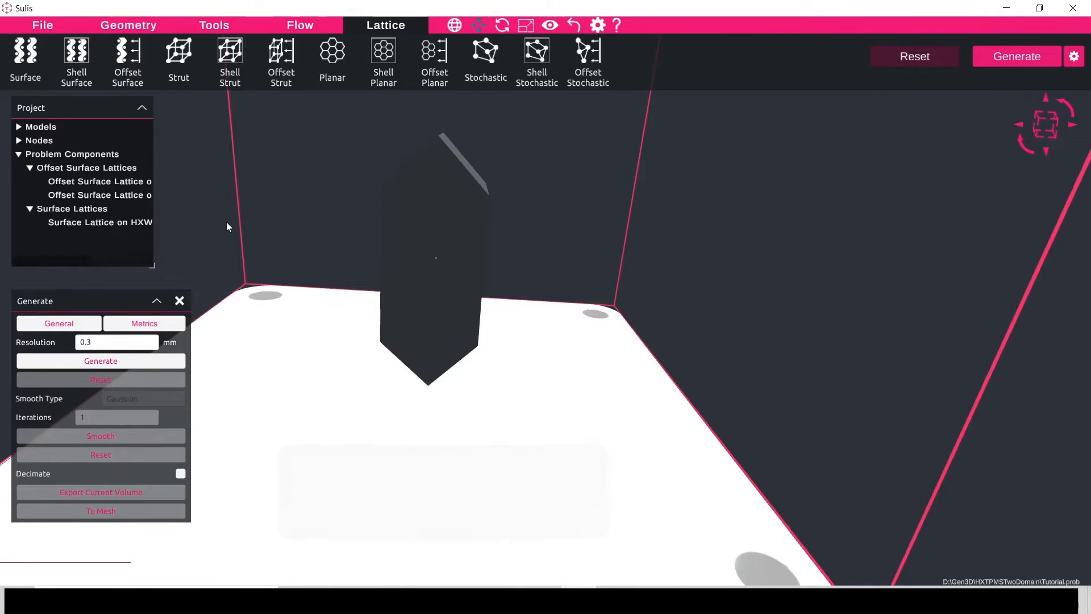
{"action": "left_click", "coordinate": [100, 181]}
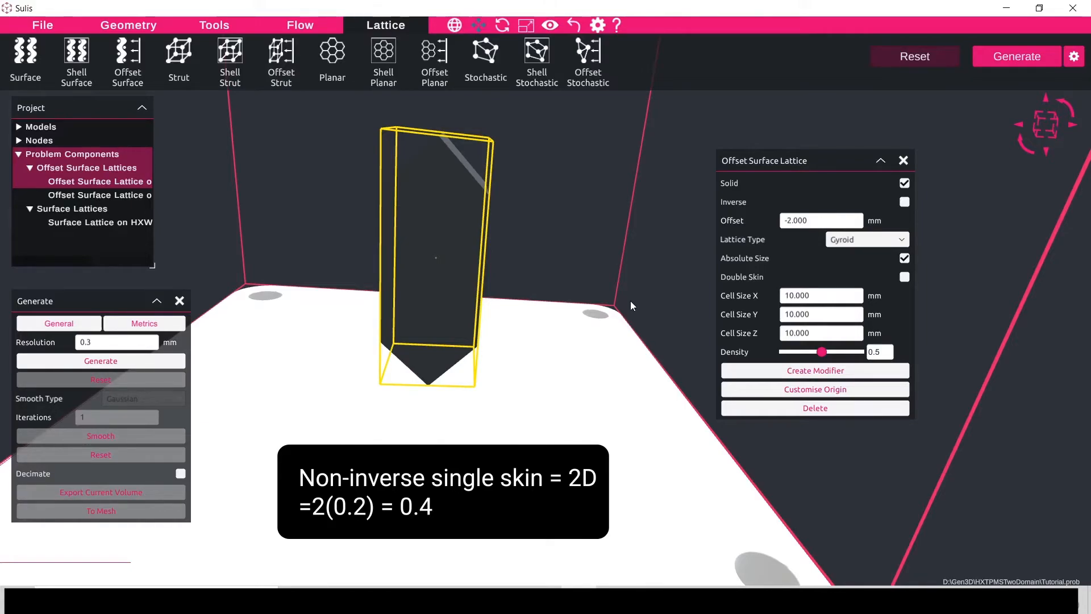
{"action": "mouse_move", "coordinate": [117, 228]}
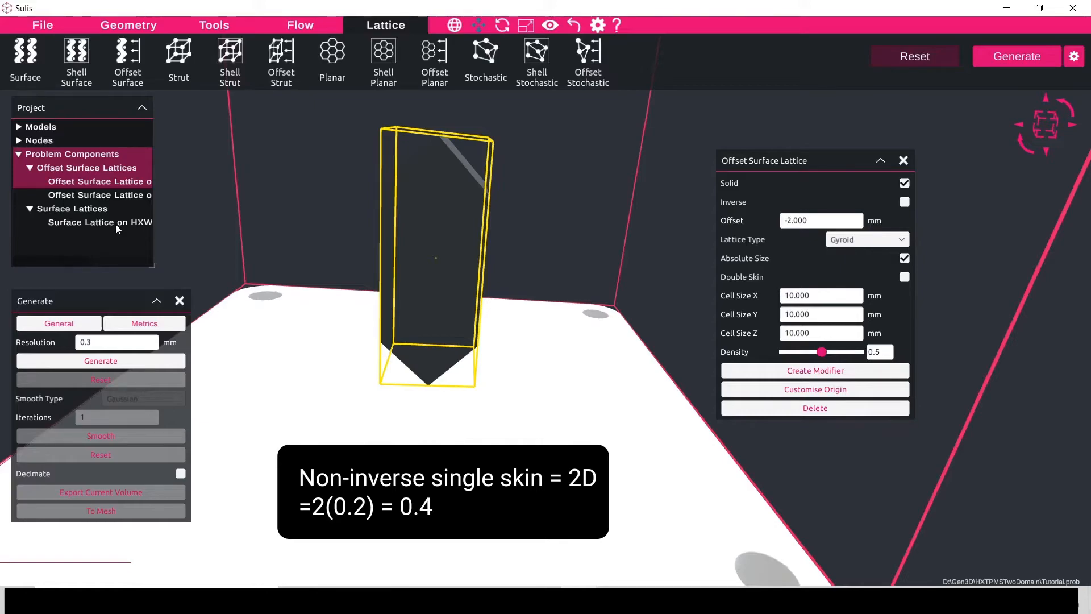
{"action": "mouse_move", "coordinate": [859, 351]}
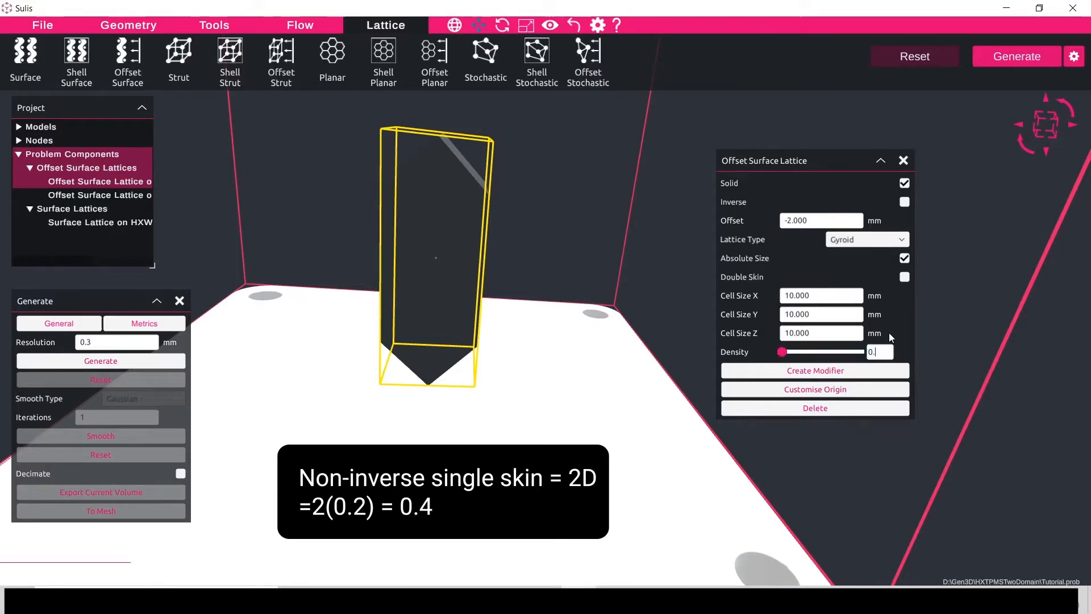
Step: Switch to the second, inverse offset lattice's settings after setting density 0.4
{"action": "left_click", "coordinate": [903, 203]}
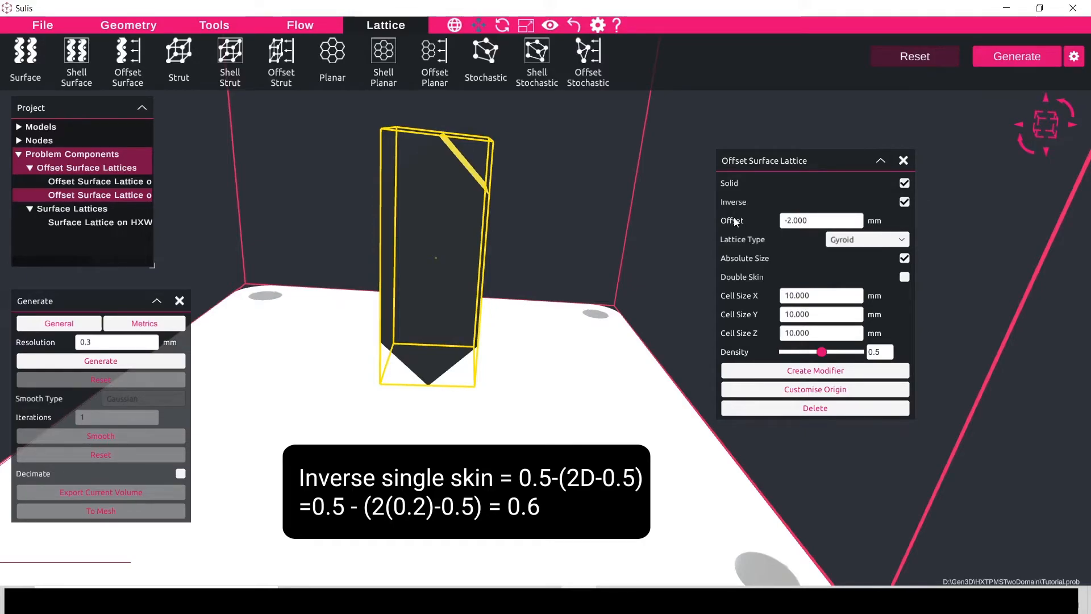
{"action": "mouse_move", "coordinate": [662, 257]}
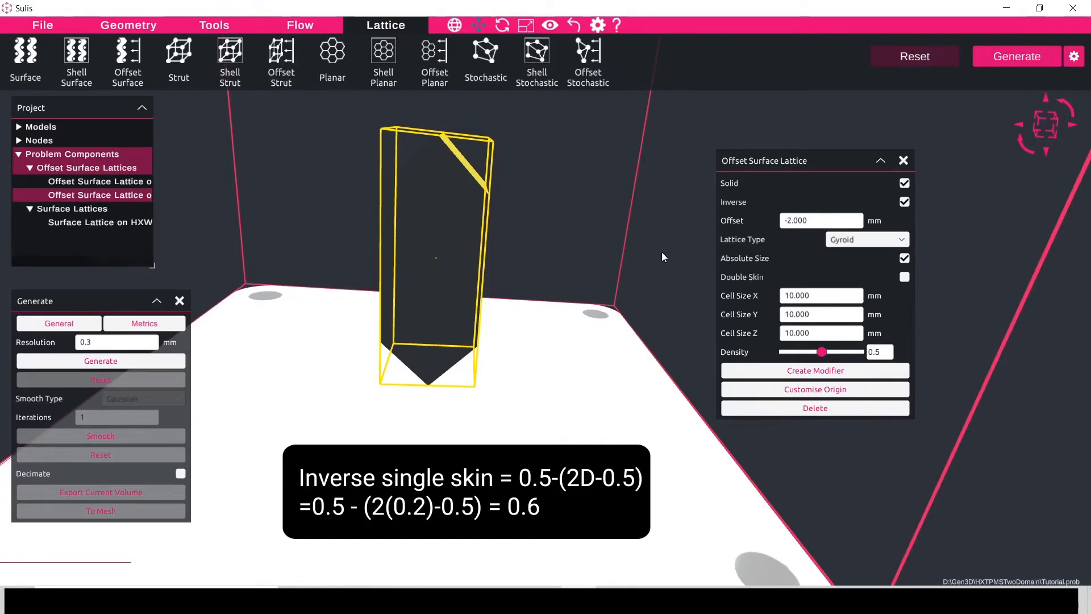
{"action": "mouse_move", "coordinate": [282, 287]}
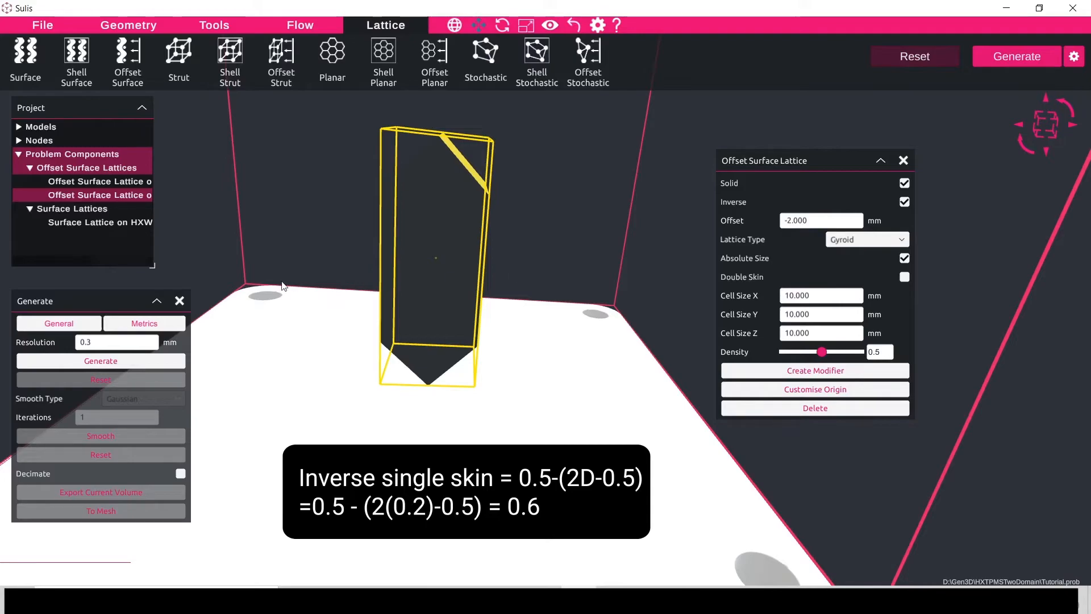
{"action": "mouse_move", "coordinate": [138, 228]}
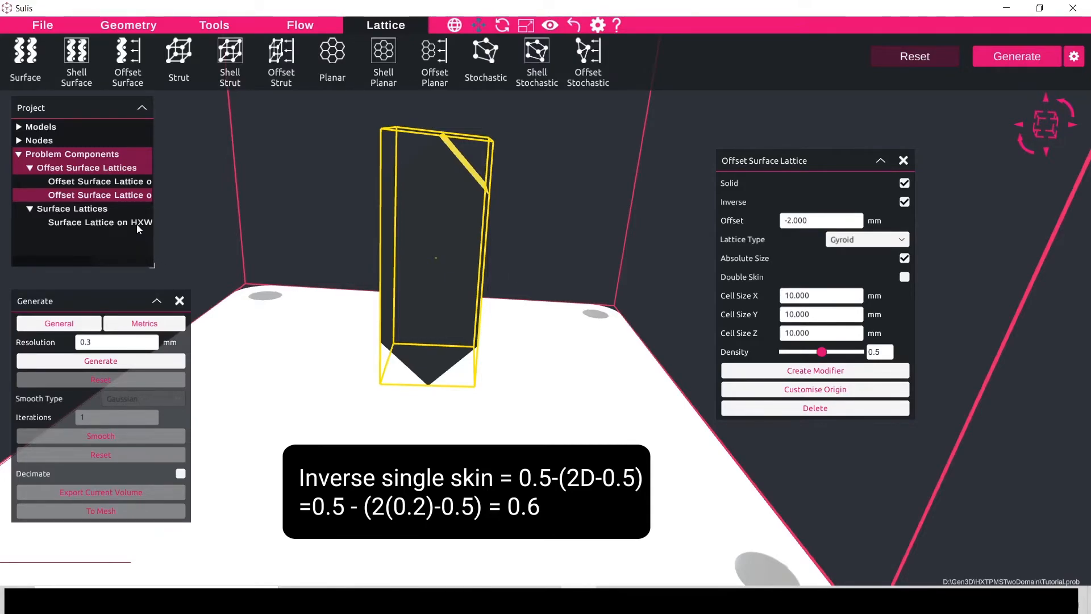
{"action": "mouse_move", "coordinate": [647, 283]}
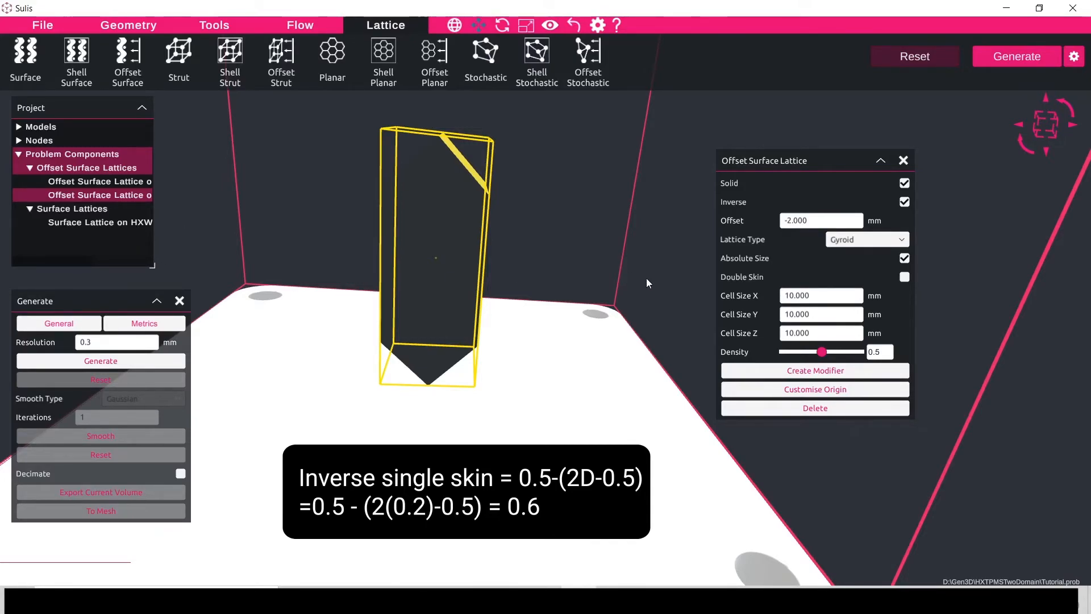
Step: Change the inverse Offset Surface Lattice density to 0.6 and leave its settings
{"action": "triple_click", "coordinate": [878, 351]}
{"action": "type", "text": "0.6"}
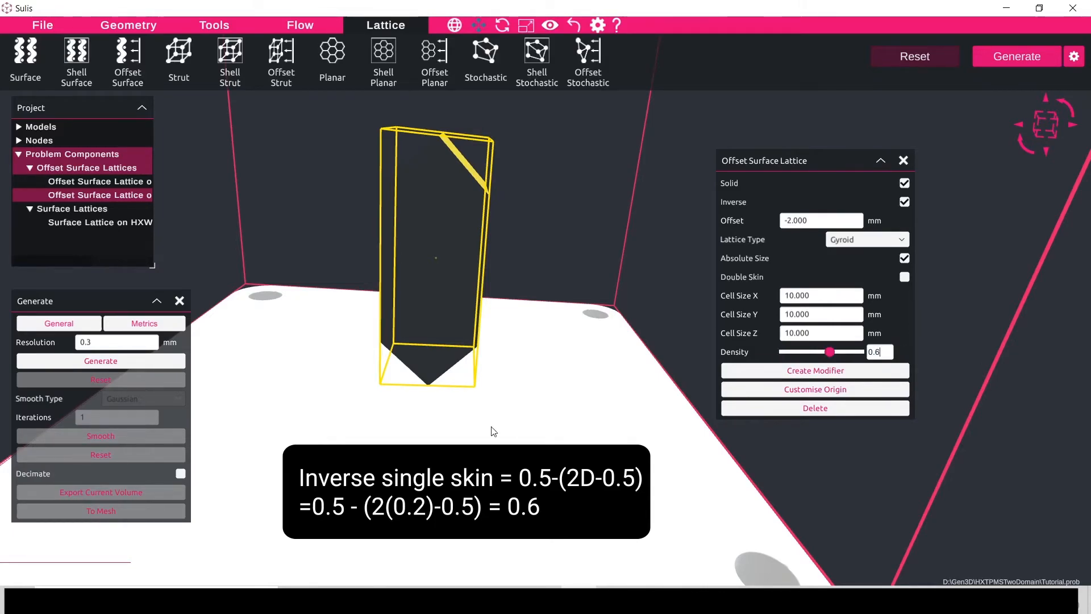
{"action": "left_click", "coordinate": [100, 222]}
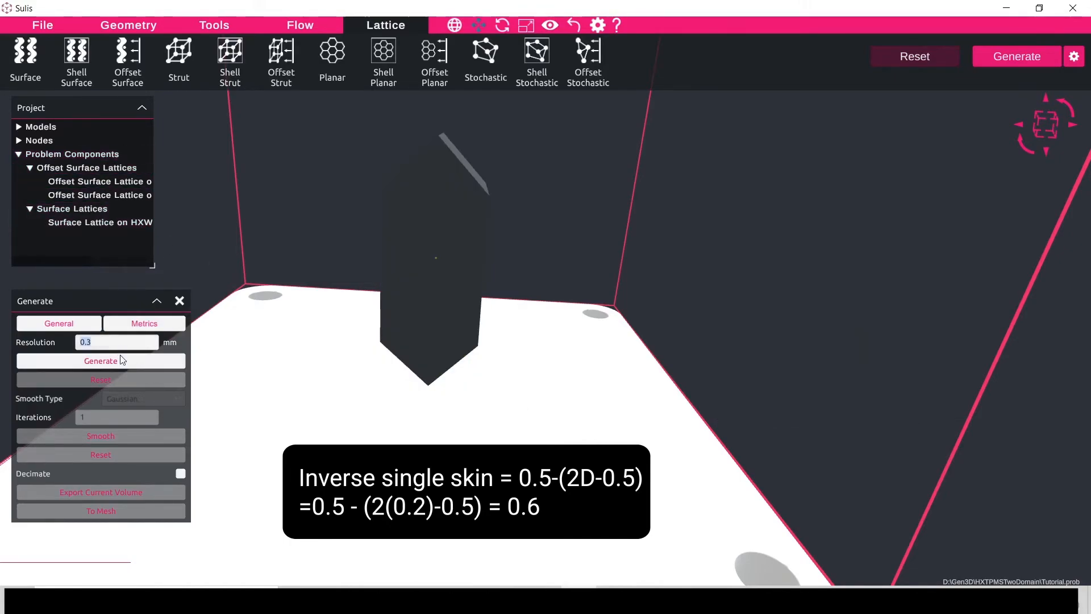
Step: Regenerate the lattice volume at 0.2 mm resolution instead of 0.3 mm
{"action": "left_click", "coordinate": [100, 360]}
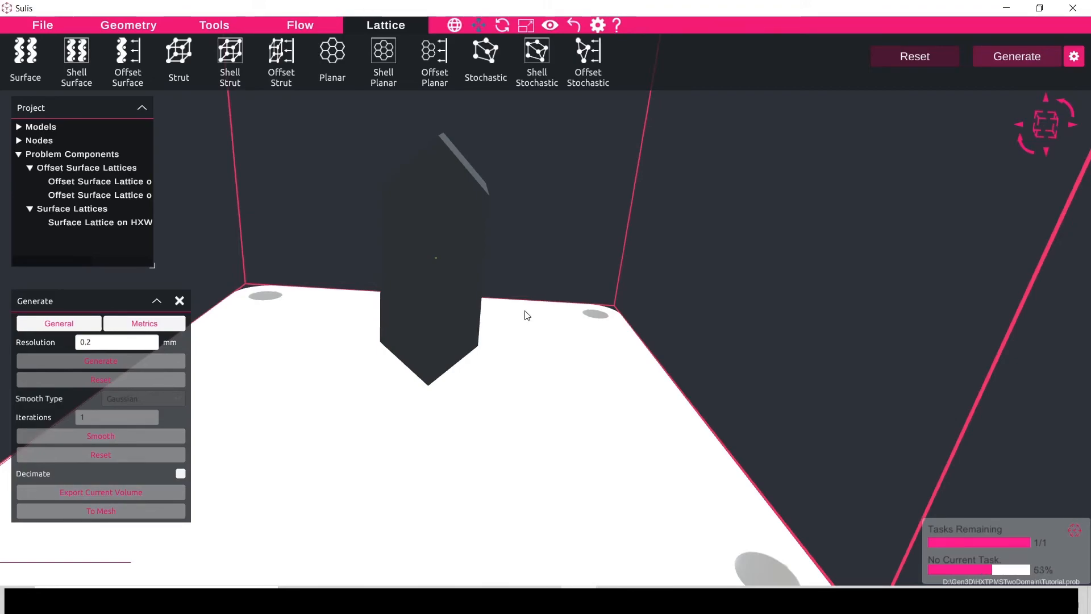
{"action": "left_click", "coordinate": [100, 360]}
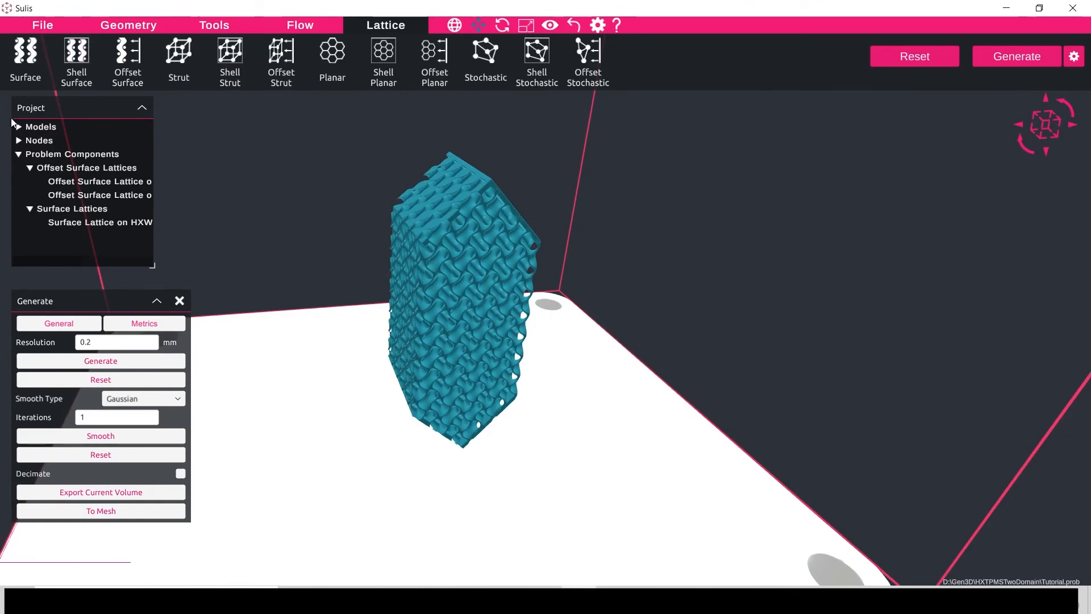
Step: Unhide the OuterWalls model from the Models list so it surrounds the lattice
{"action": "left_click", "coordinate": [41, 127]}
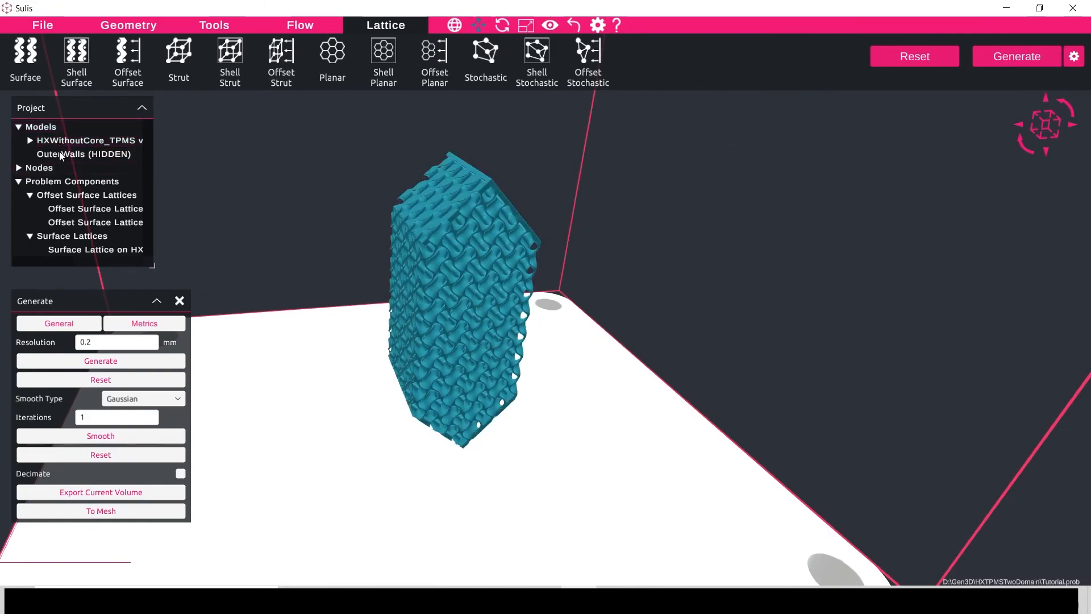
{"action": "left_click", "coordinate": [85, 154]}
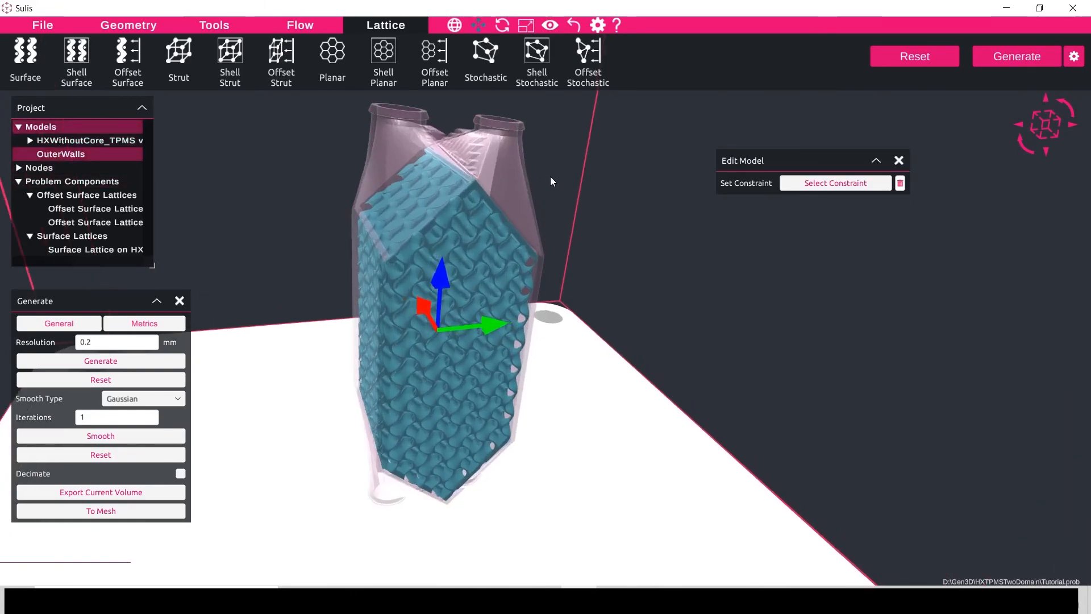